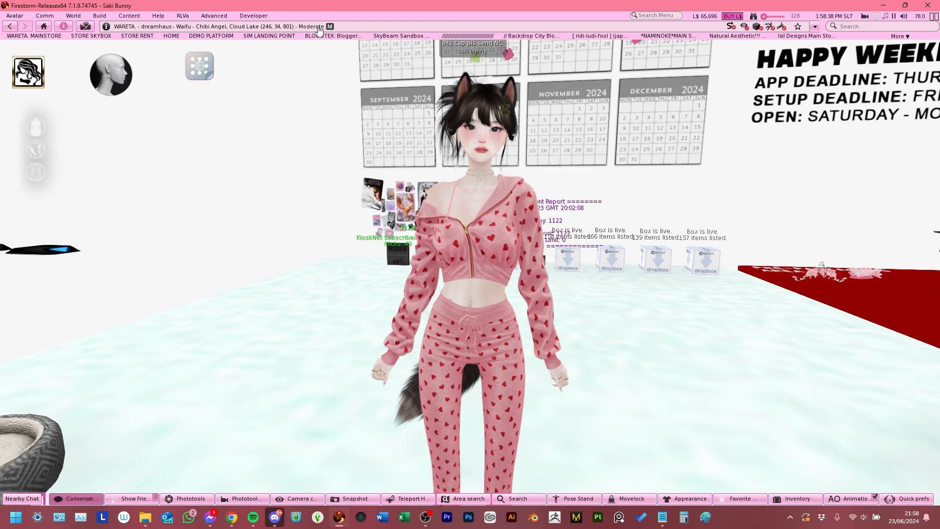
- Briefly bring up the Quick Prefs panel and close it again
{"action": "left_click", "coordinate": [883, 17]}
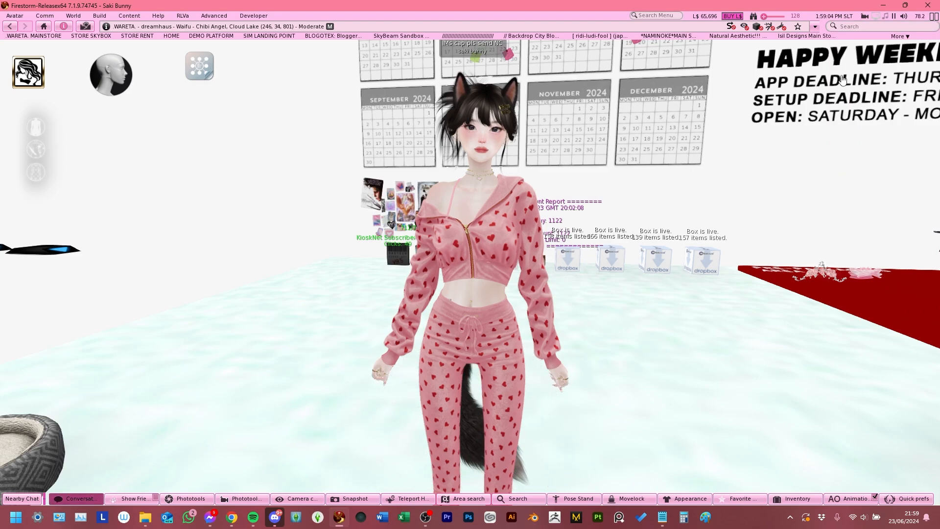
{"action": "mouse_move", "coordinate": [690, 364]}
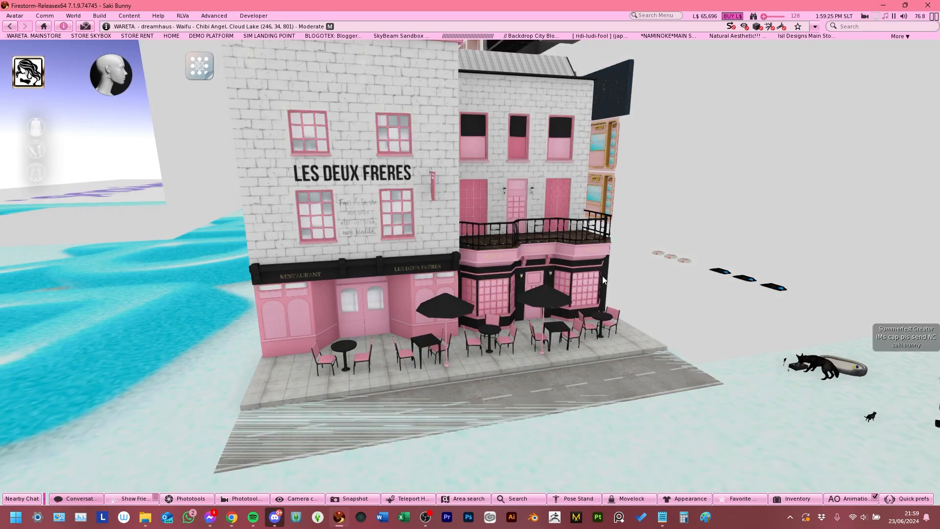
{"action": "mouse_move", "coordinate": [475, 297]}
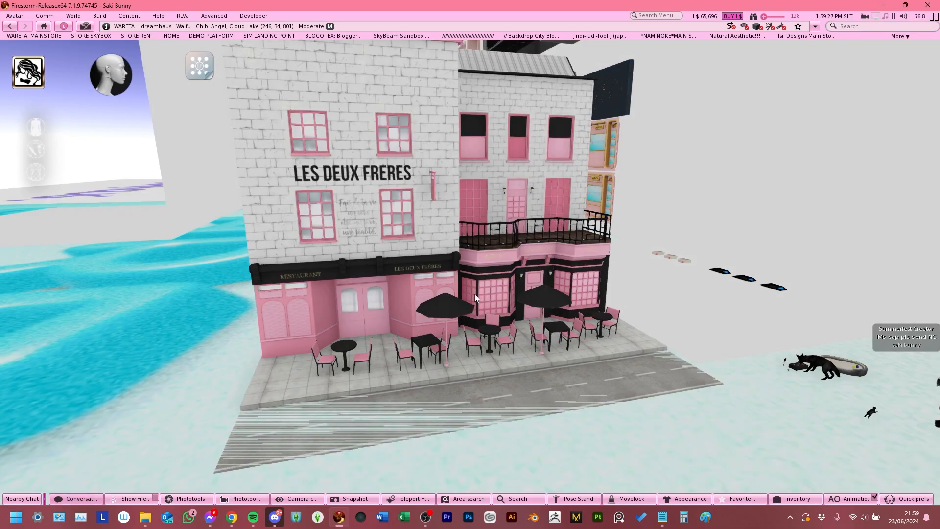
{"action": "left_click", "coordinate": [773, 25]}
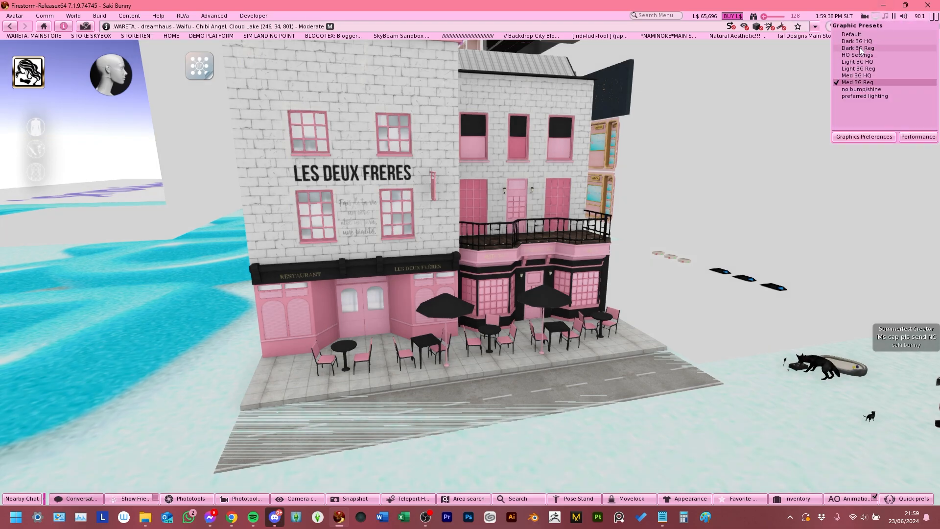
{"action": "mouse_move", "coordinate": [857, 61]}
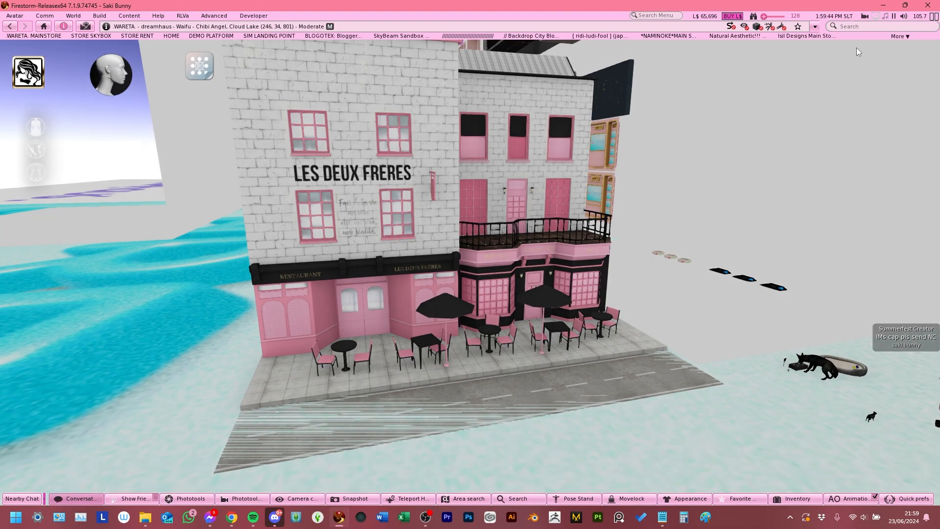
{"action": "mouse_move", "coordinate": [668, 145]}
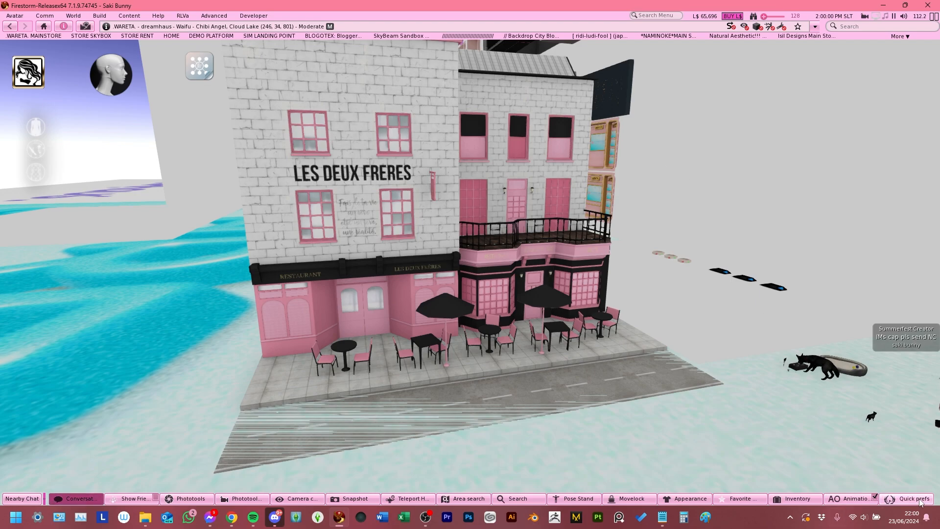
{"action": "left_click", "coordinate": [916, 498]}
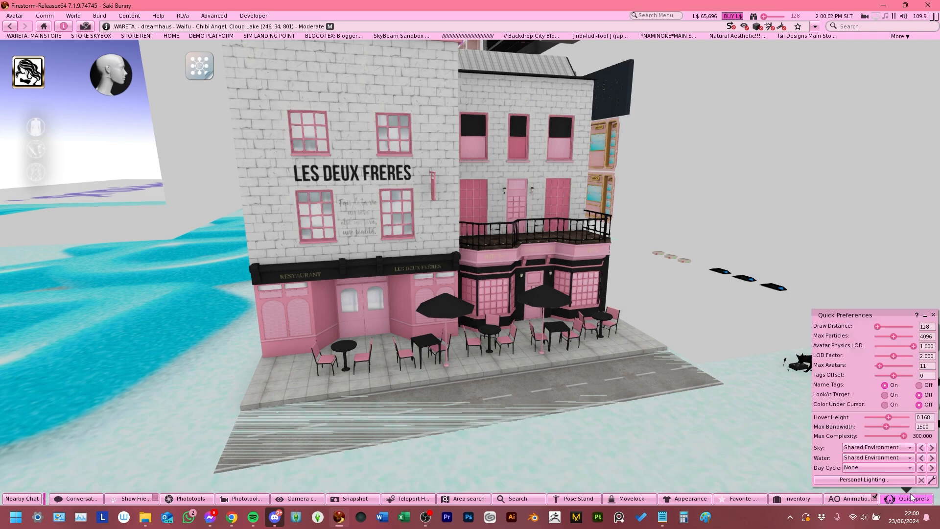
{"action": "left_click", "coordinate": [911, 499]}
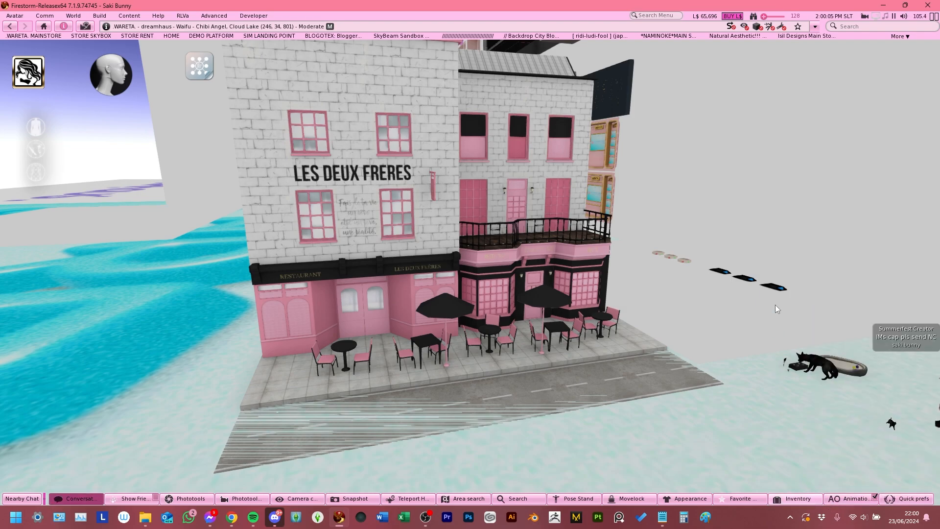
- In Inventory's WINDLIGHTS folder select the Firestorm and Silhouette Windlight items, then close Inventory
{"action": "left_click", "coordinate": [797, 498]}
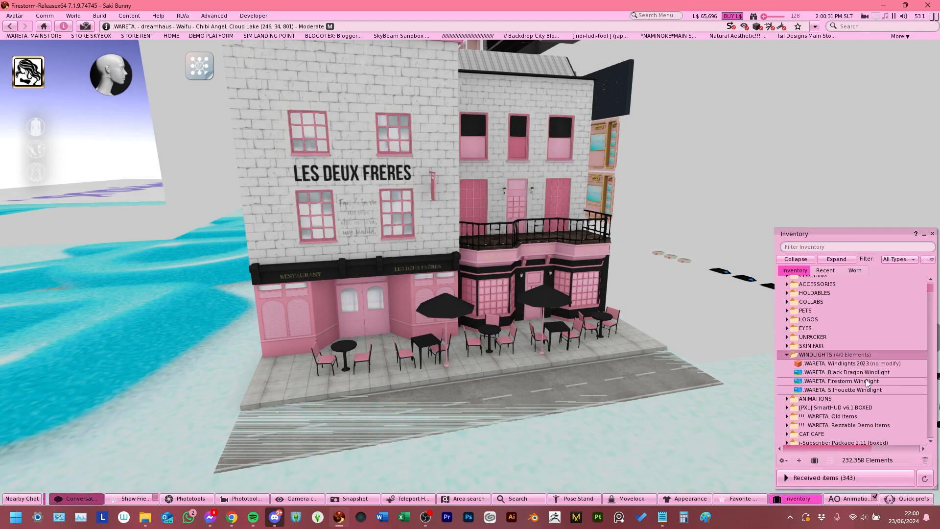
{"action": "left_click", "coordinate": [841, 380]}
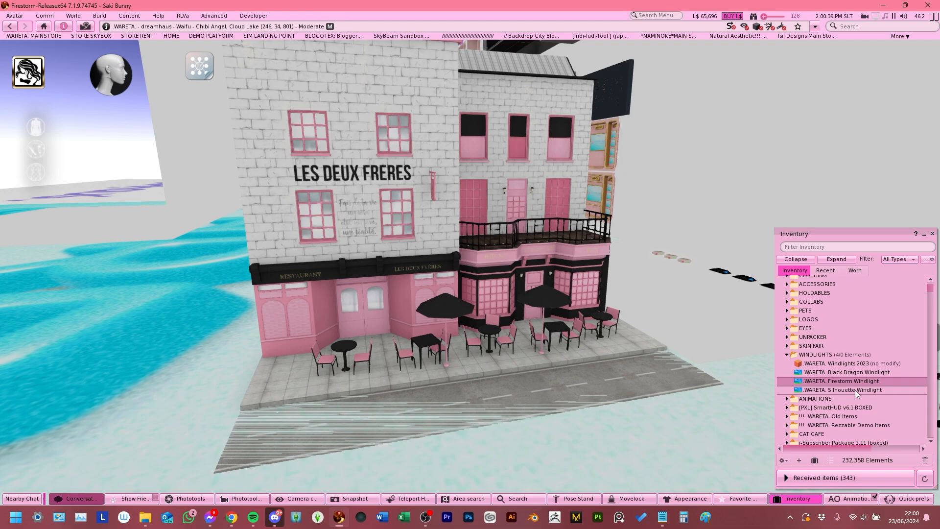
{"action": "left_click", "coordinate": [843, 389]}
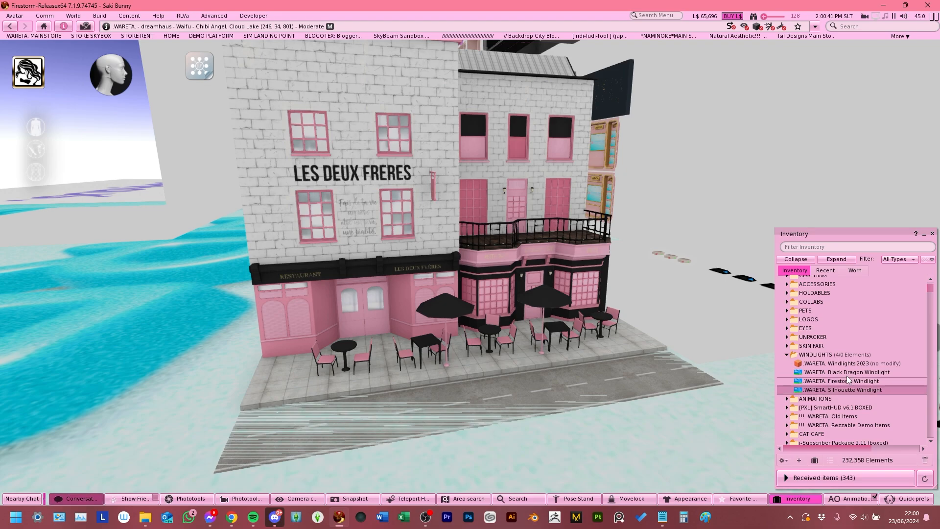
{"action": "left_click", "coordinate": [843, 381]}
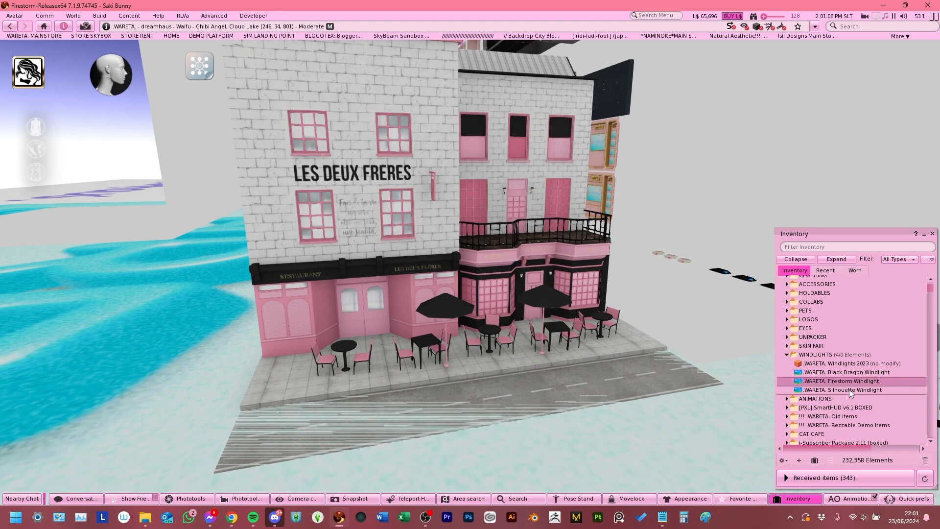
{"action": "mouse_move", "coordinate": [623, 223]}
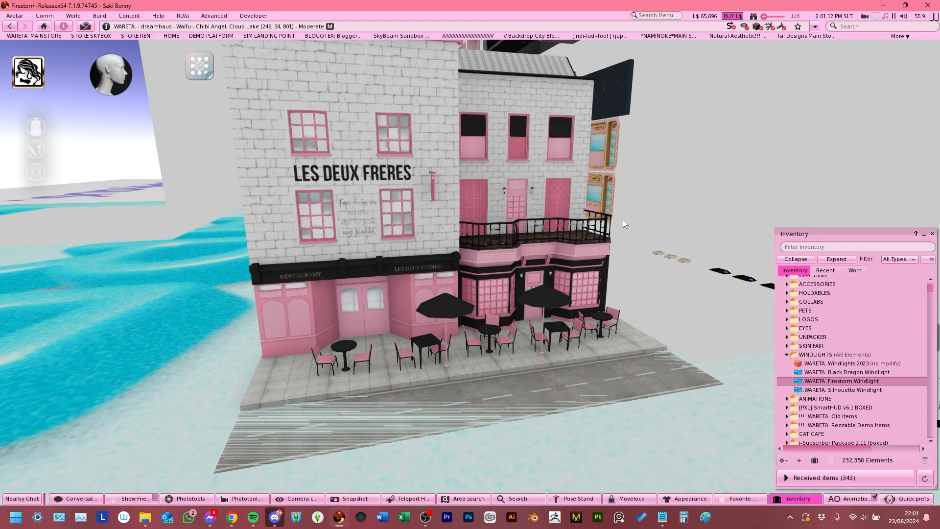
{"action": "left_click", "coordinate": [786, 354]}
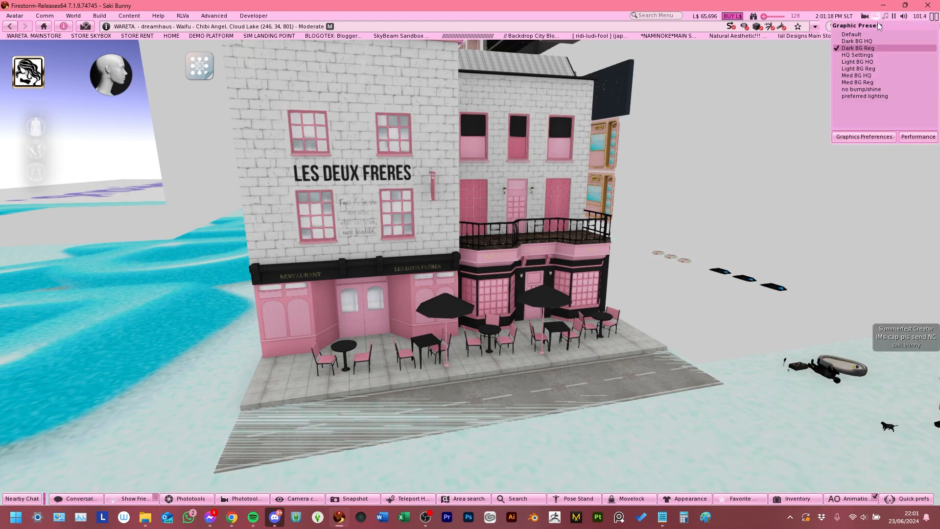
- Show the full Graphics preferences for Dark BG Reg, centred on screen, and review the General settings
{"action": "left_click", "coordinate": [863, 136]}
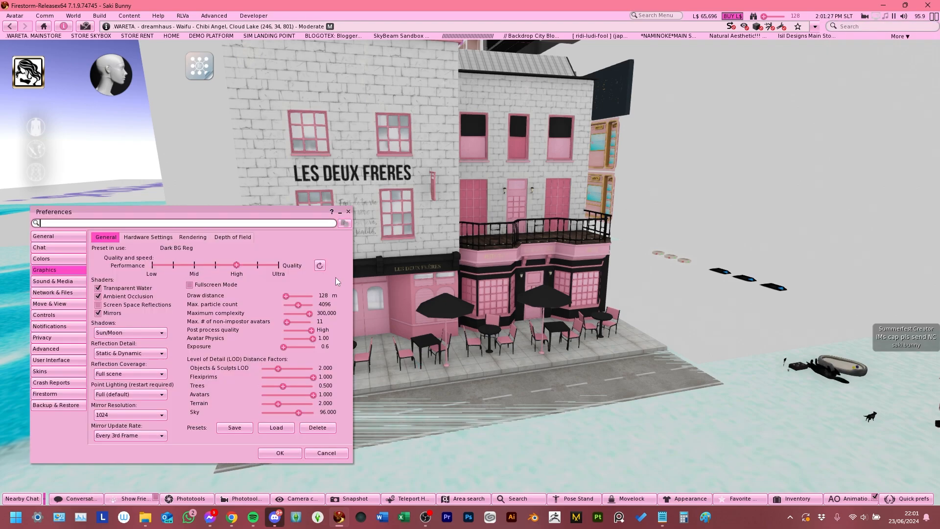
{"action": "left_click_drag", "start_coordinate": [53, 211], "coordinate": [324, 185]}
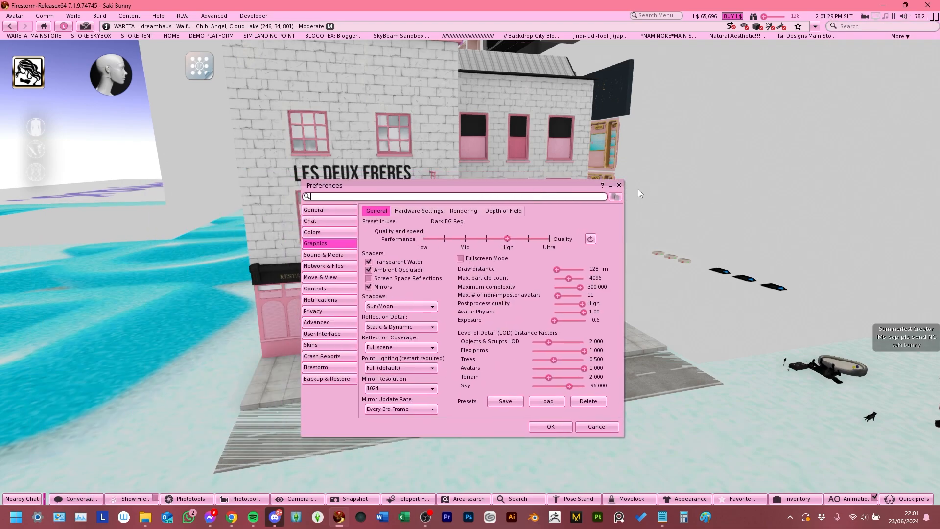
{"action": "left_click", "coordinate": [549, 426]}
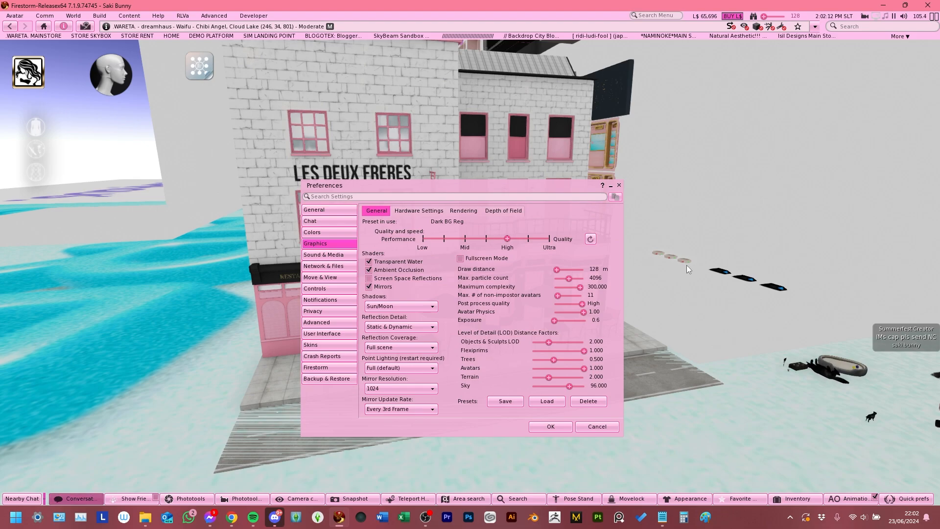
{"action": "mouse_move", "coordinate": [527, 464]}
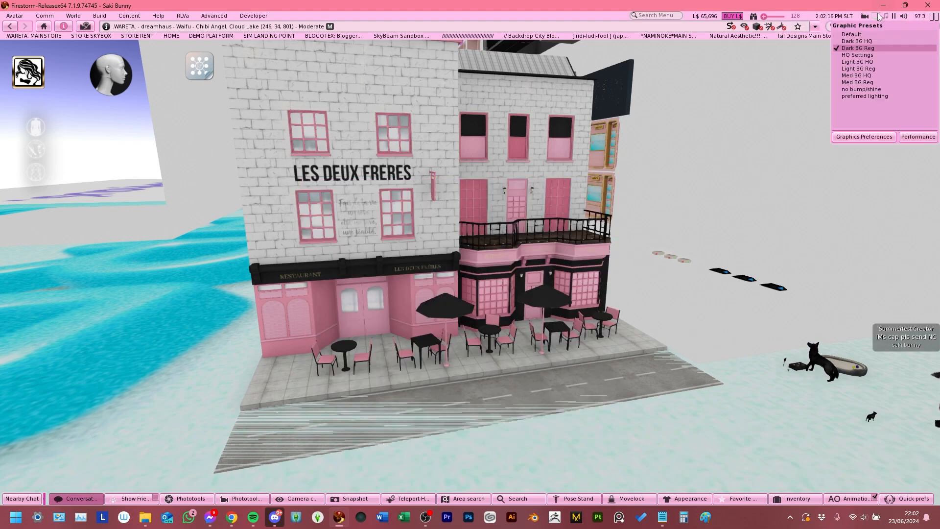
- Load the Dark BG HQ graphics preset in place of Dark BG Reg to compare its settings
{"action": "left_click", "coordinate": [875, 16]}
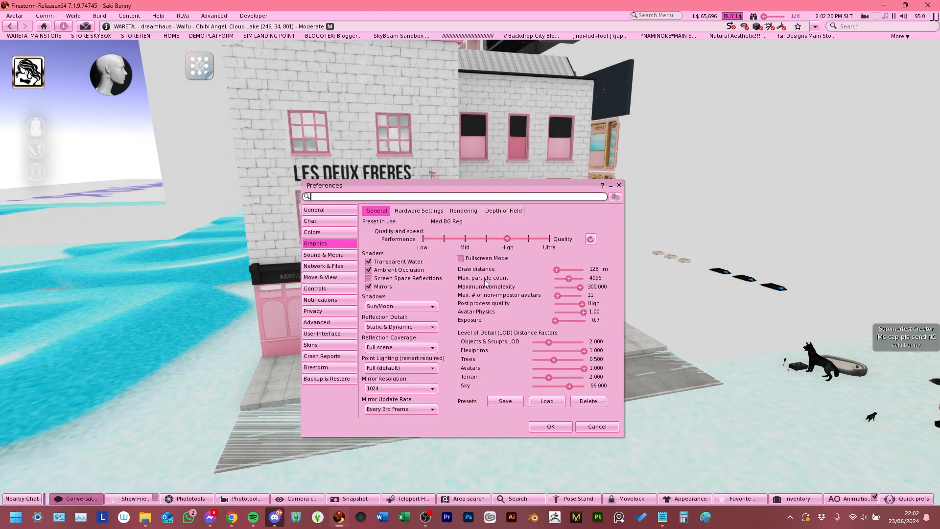
{"action": "left_click", "coordinate": [545, 401]}
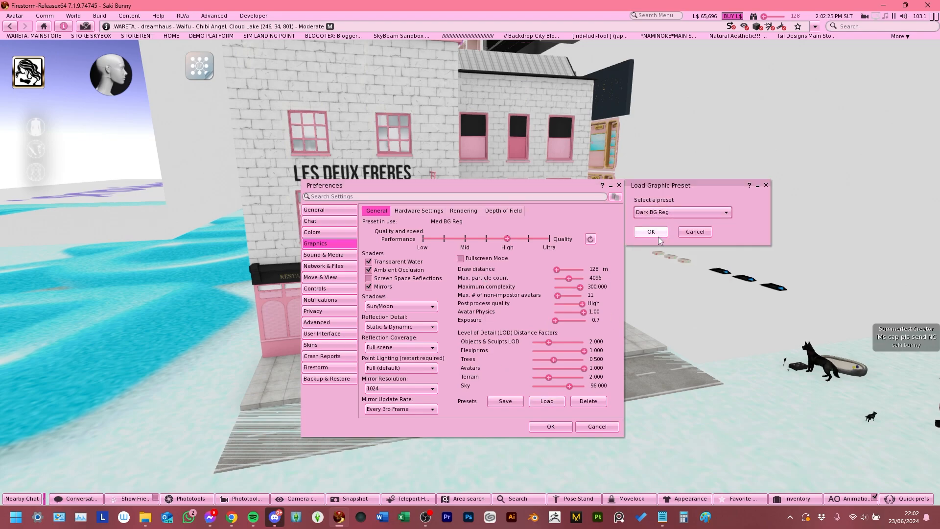
{"action": "left_click", "coordinate": [650, 231]}
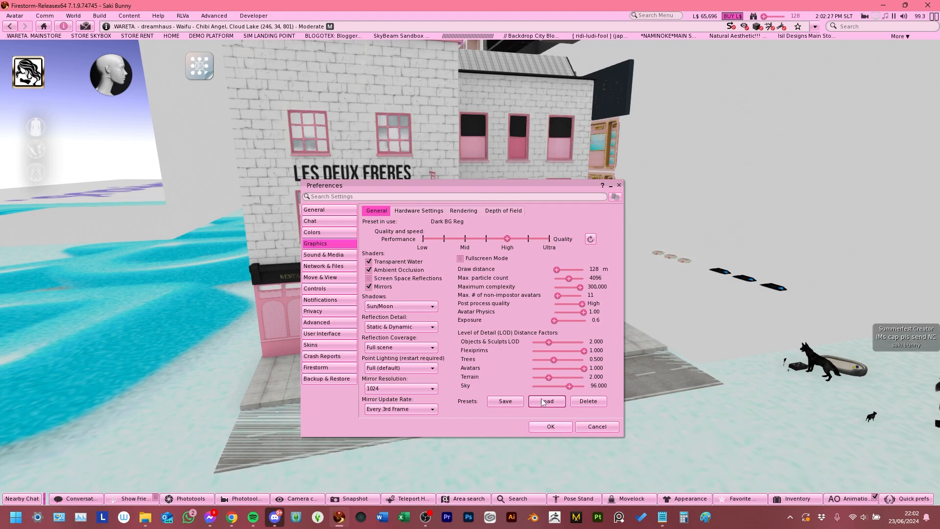
{"action": "left_click", "coordinate": [545, 400]}
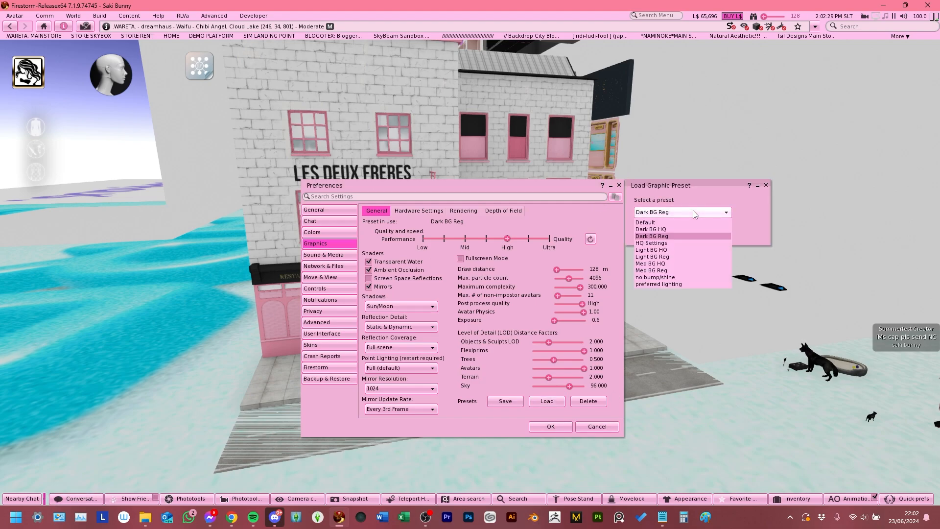
{"action": "left_click", "coordinate": [650, 228]}
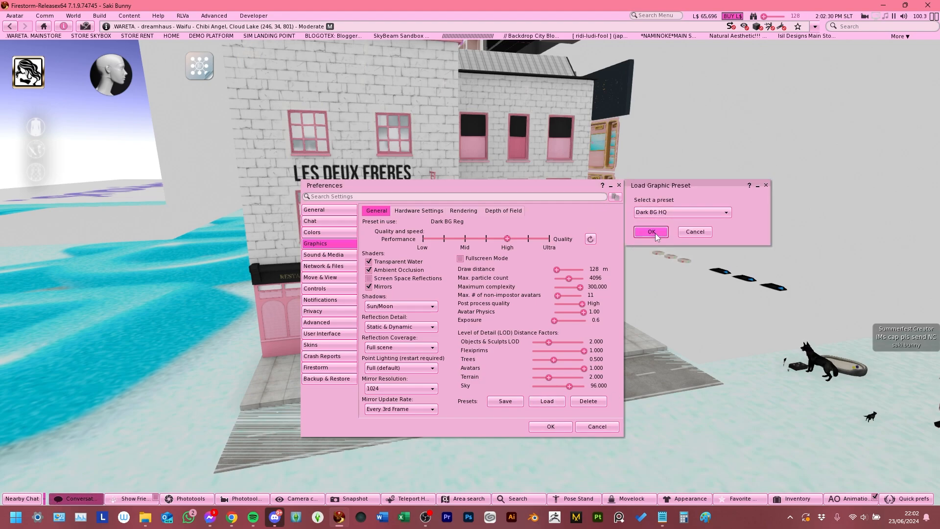
{"action": "left_click", "coordinate": [650, 232]}
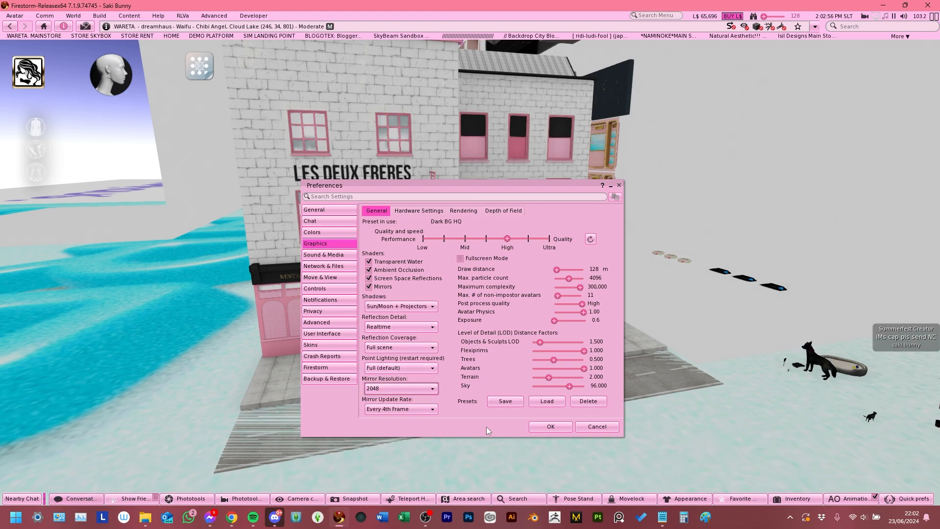
- Check the Mirror Update Rate stays every 4th frame, then load Dark BG Reg again
{"action": "left_click", "coordinate": [399, 408]}
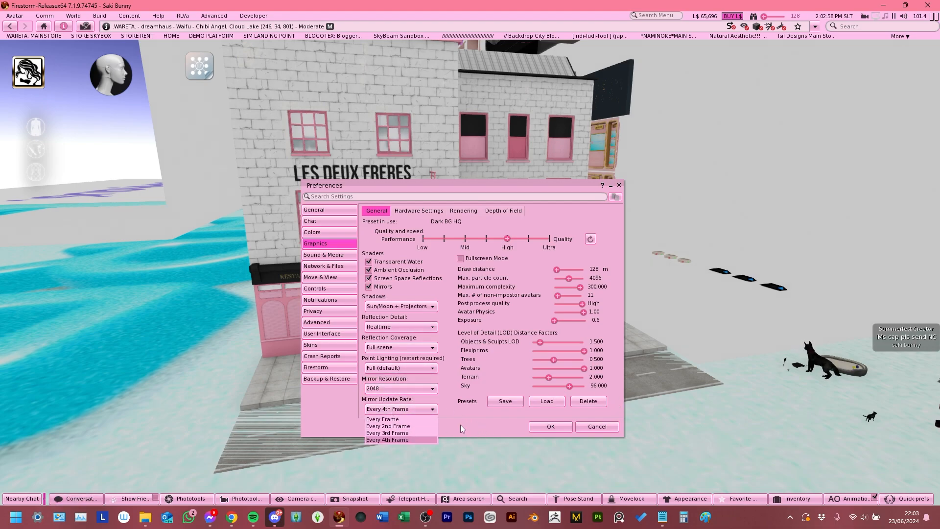
{"action": "left_click", "coordinate": [545, 400]}
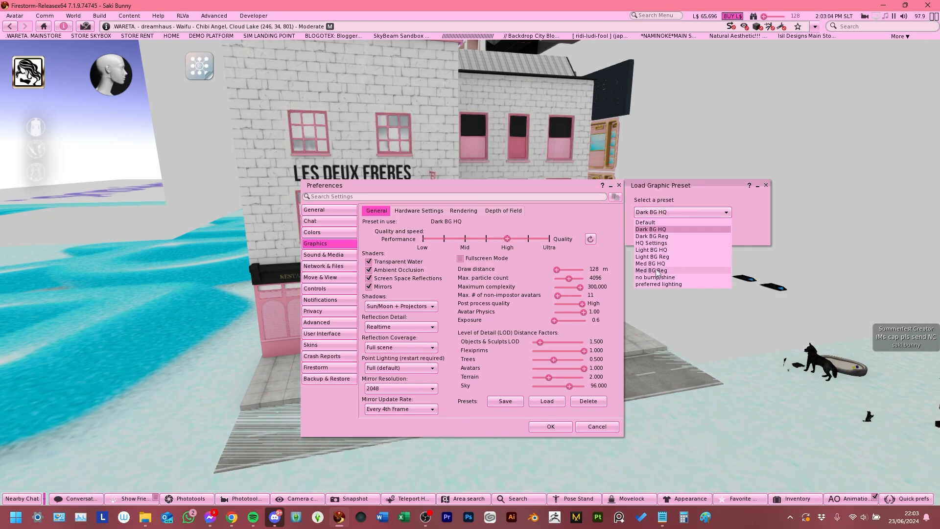
{"action": "left_click", "coordinate": [651, 236]}
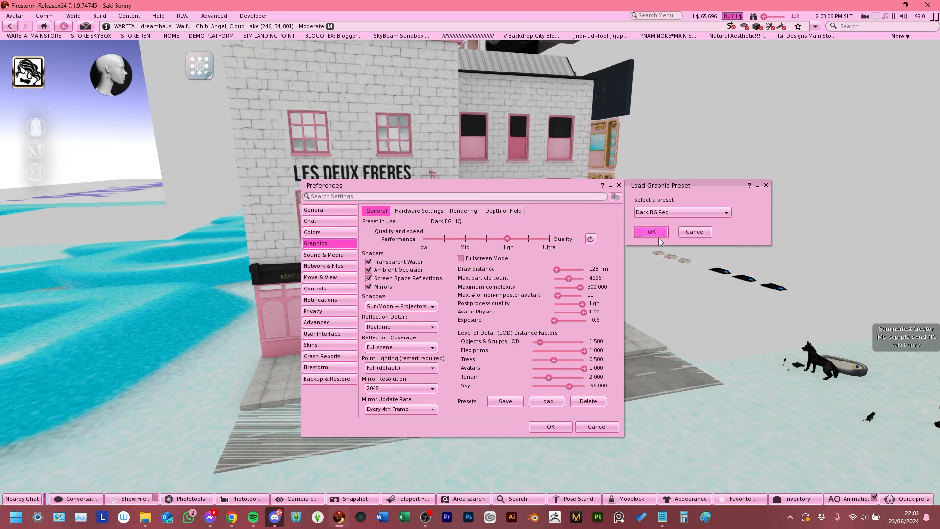
{"action": "left_click", "coordinate": [650, 231]}
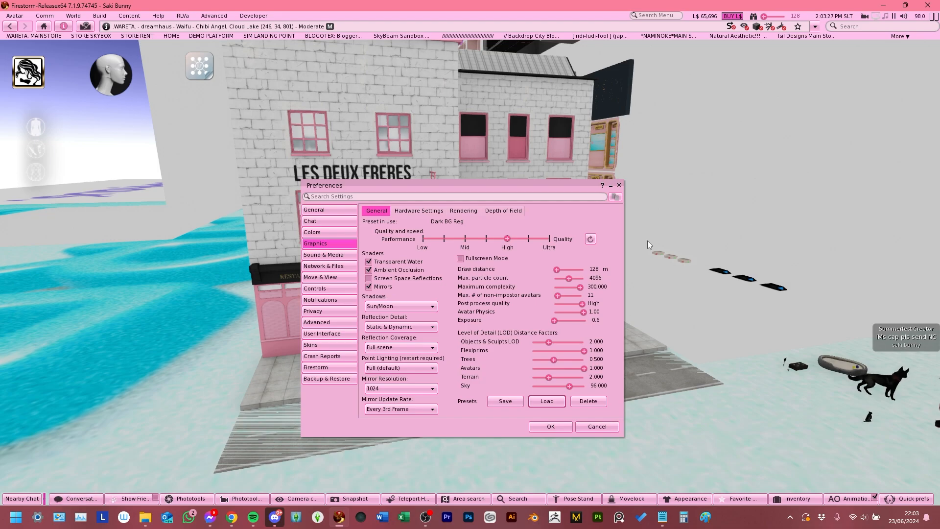
{"action": "mouse_move", "coordinate": [622, 214]}
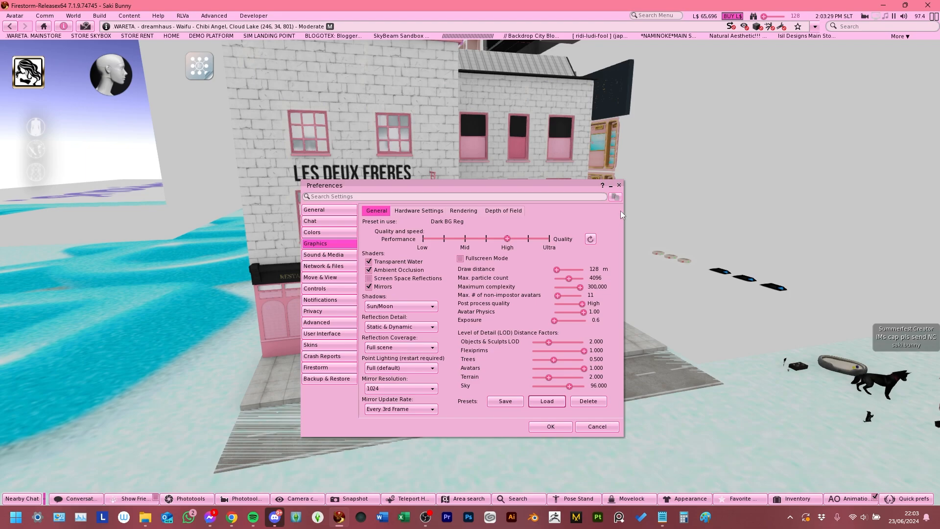
{"action": "mouse_move", "coordinate": [421, 234]}
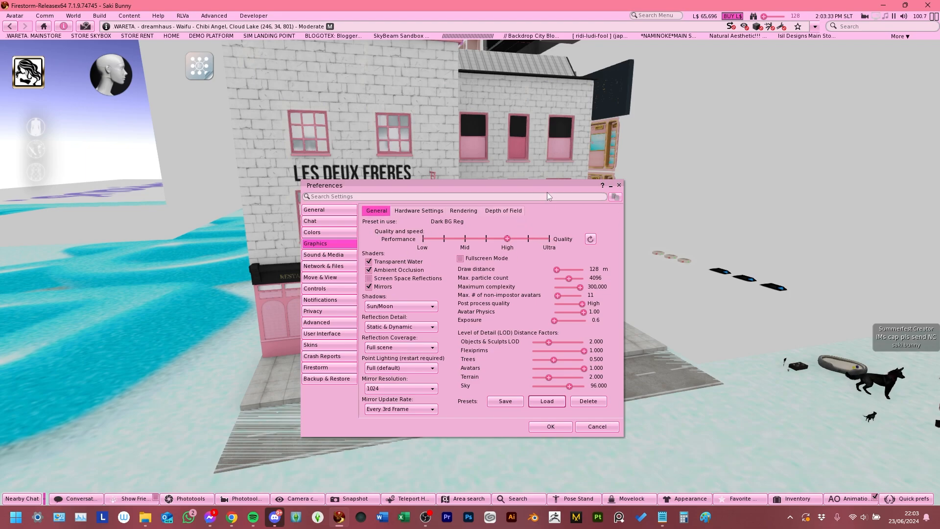
{"action": "mouse_move", "coordinate": [476, 302]}
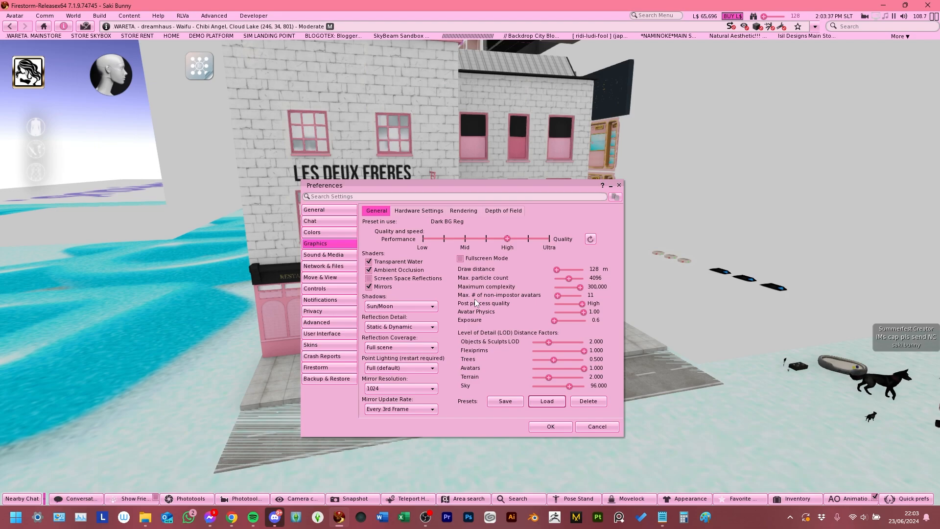
{"action": "mouse_move", "coordinate": [485, 237]}
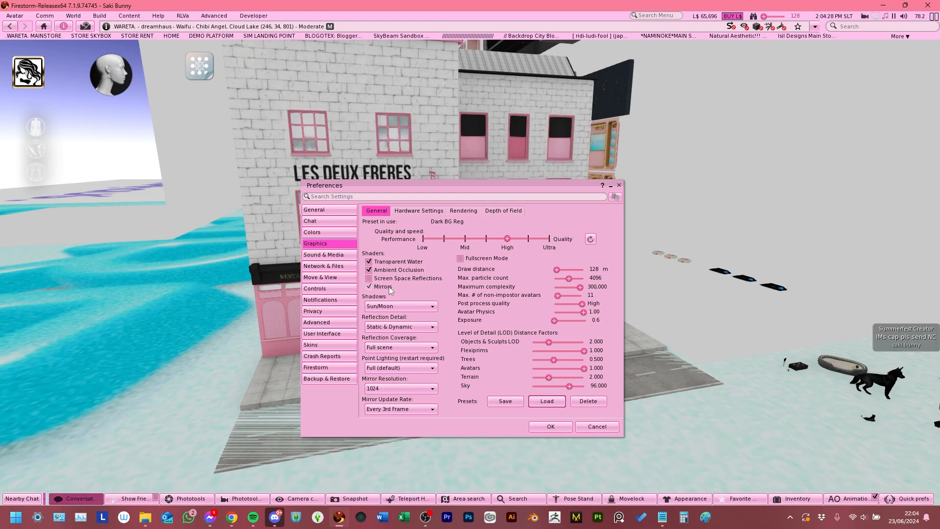
- Select the small yellow cube and enable Light in Features, dismissing the texture picker
{"action": "left_click", "coordinate": [399, 306]}
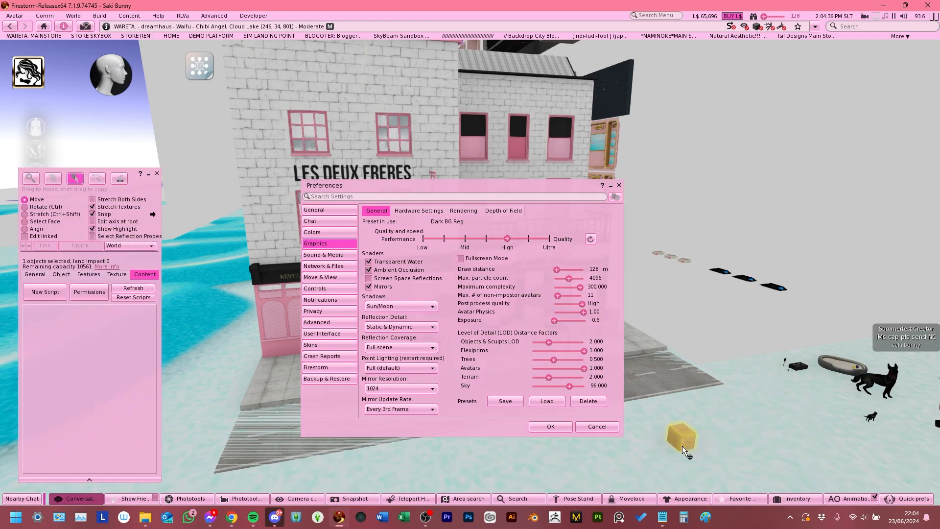
{"action": "left_click", "coordinate": [87, 274]}
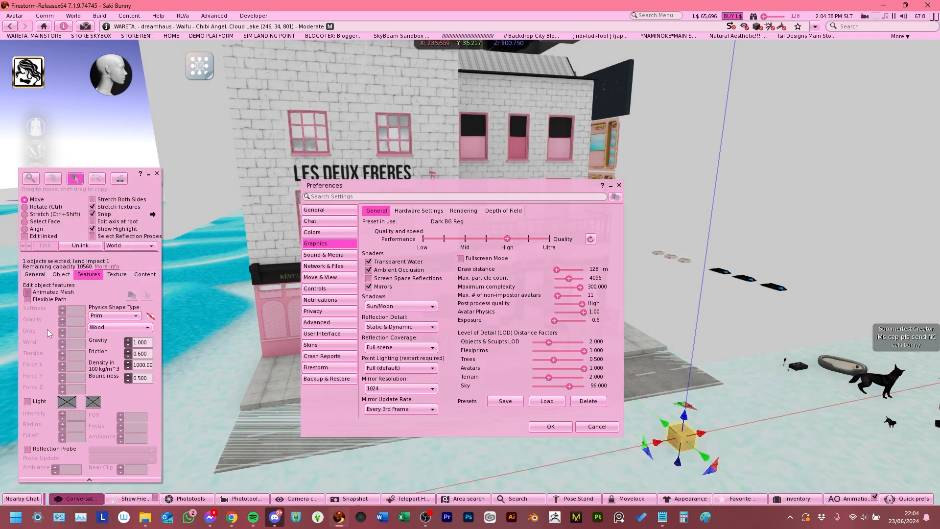
{"action": "left_click", "coordinate": [27, 401]}
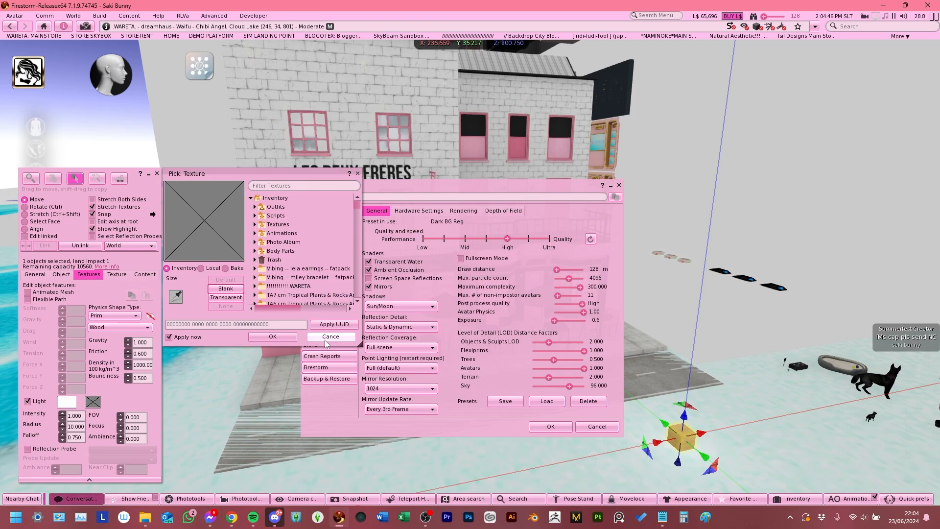
{"action": "left_click", "coordinate": [330, 336]}
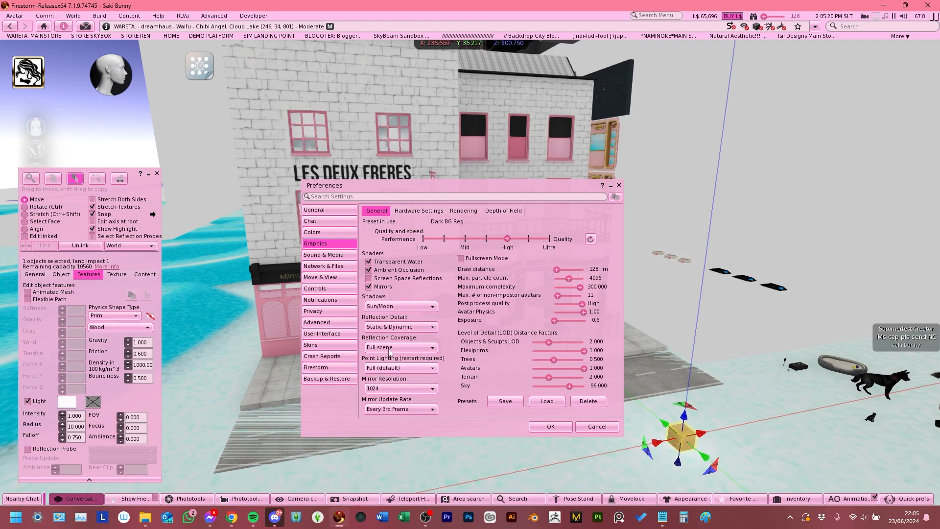
- Keep Shadows at Sun/Moon and Reflection Detail at Static & Dynamic, then switch Mirrors off so no preset is in use
{"action": "left_click", "coordinate": [399, 306]}
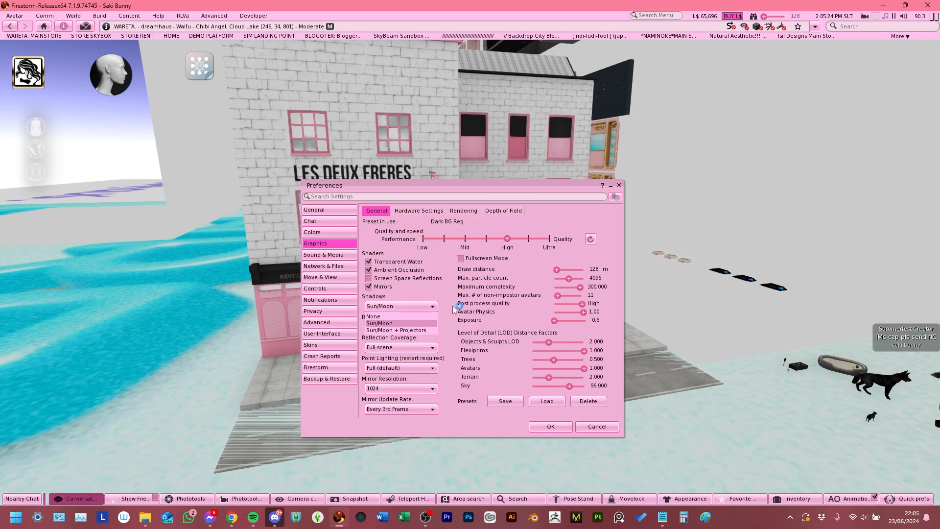
{"action": "left_click", "coordinate": [395, 323]}
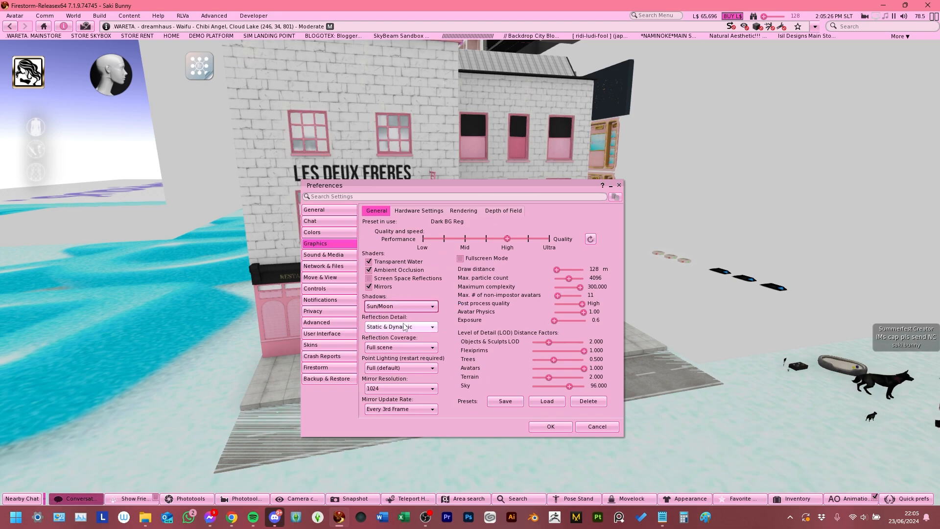
{"action": "left_click", "coordinate": [400, 326]}
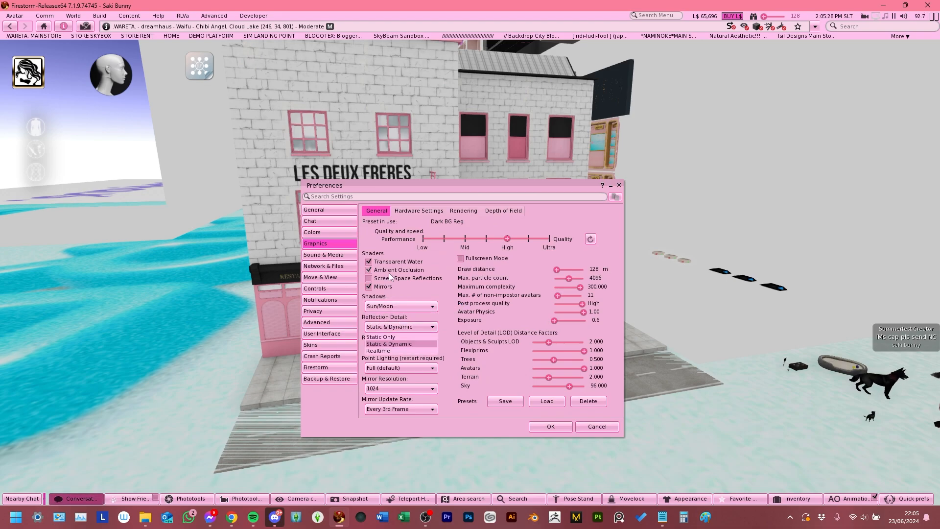
{"action": "left_click", "coordinate": [369, 286]}
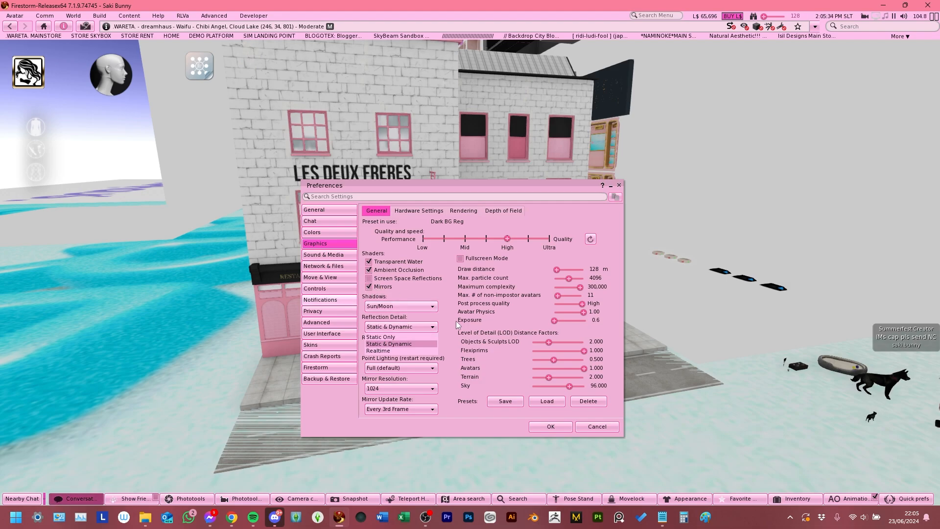
{"action": "left_click", "coordinate": [369, 286]}
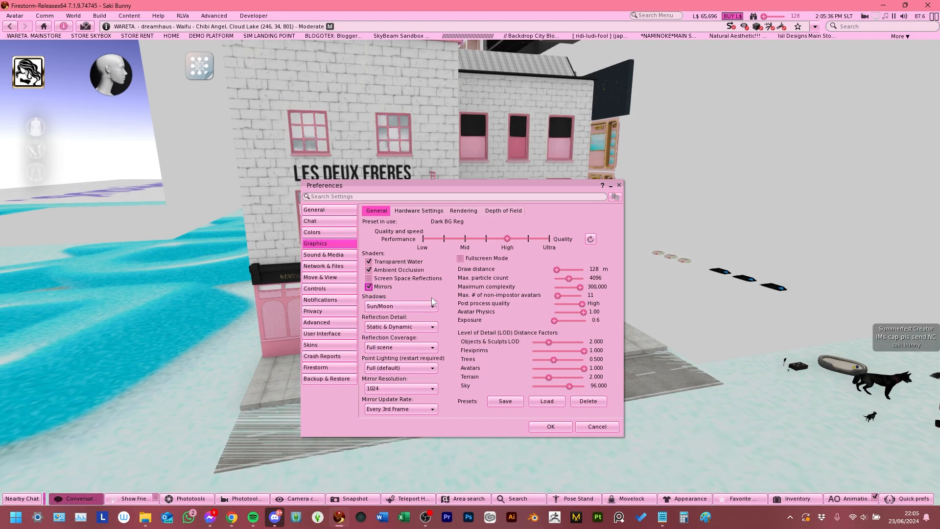
{"action": "left_click", "coordinate": [369, 286]}
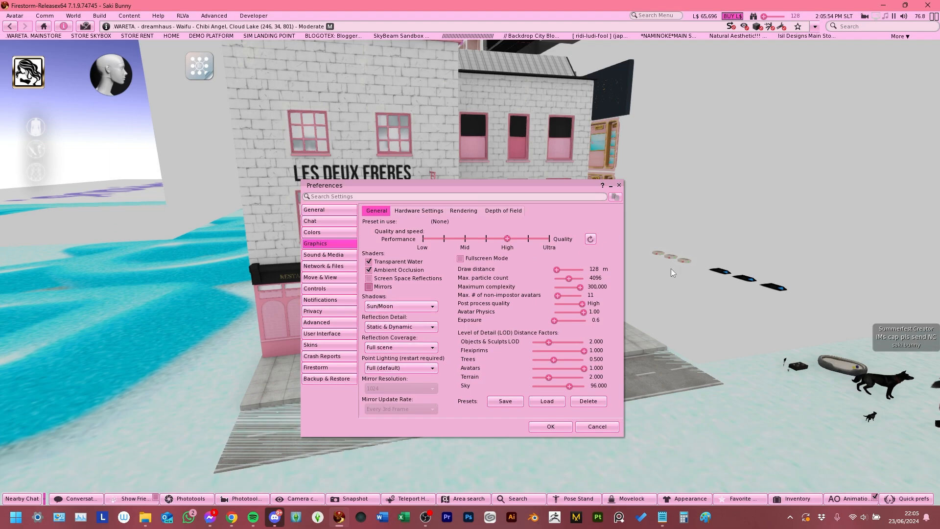
{"action": "mouse_move", "coordinate": [412, 438]}
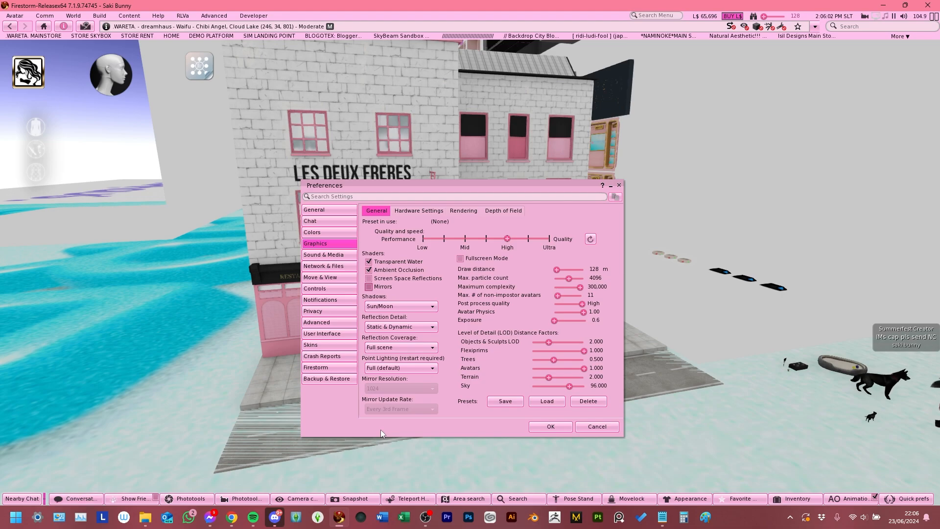
{"action": "mouse_move", "coordinate": [697, 254]}
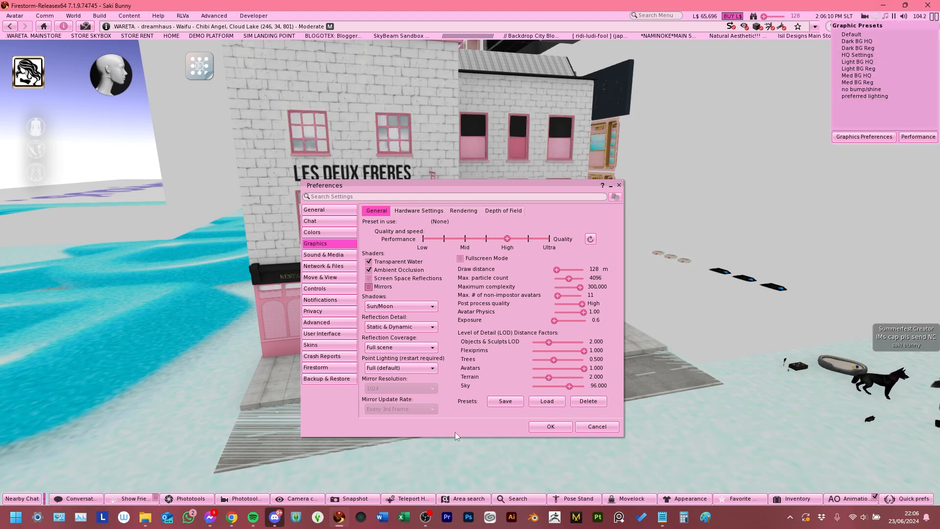
{"action": "left_click", "coordinate": [369, 277]}
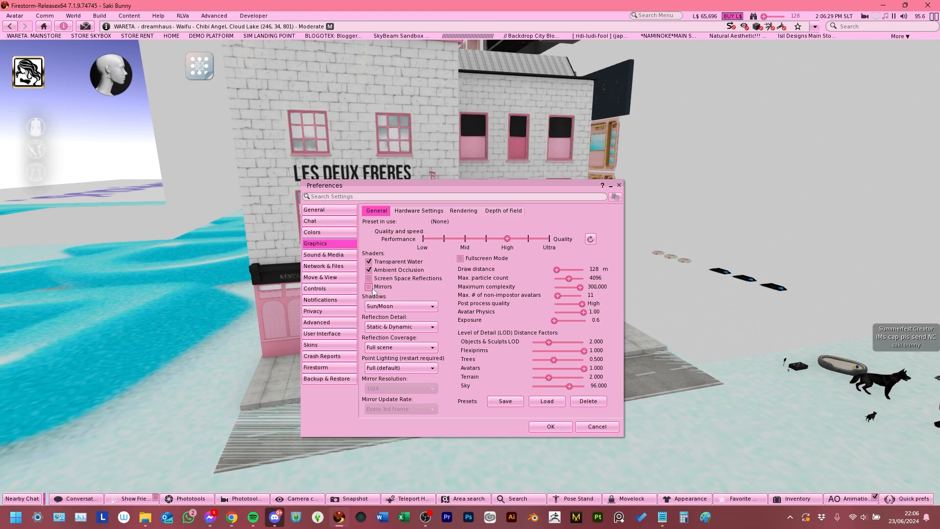
- Switch Mirrors back on so mirror resolution 1024 and every-3rd-frame updates are adjustable
{"action": "left_click", "coordinate": [369, 287]}
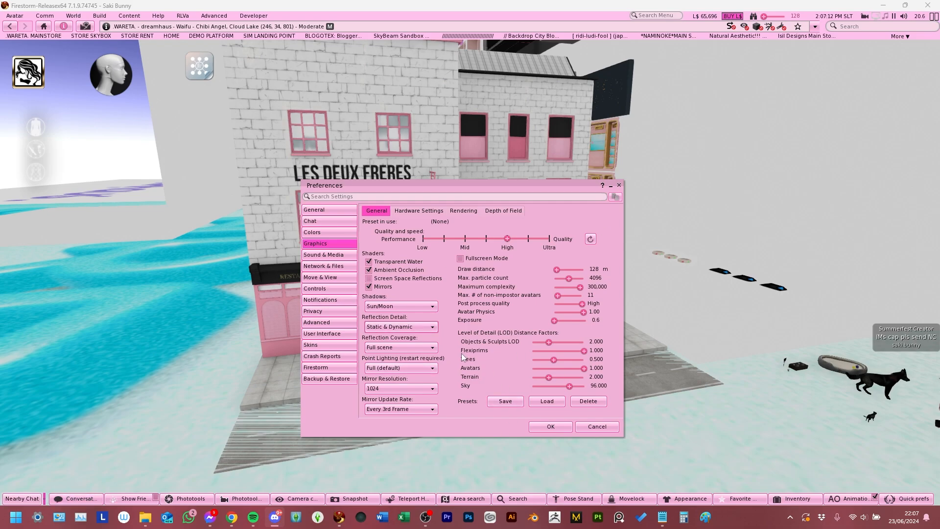
{"action": "mouse_move", "coordinate": [435, 332]}
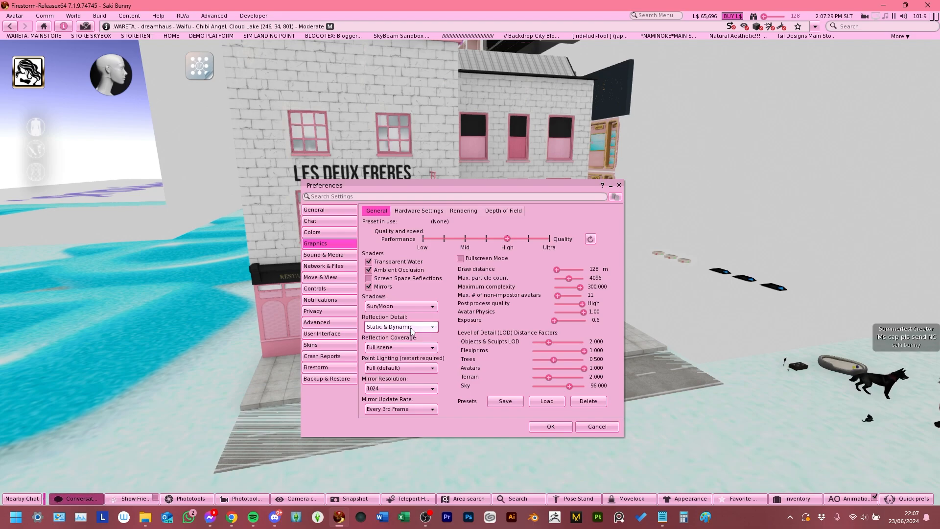
{"action": "mouse_move", "coordinate": [401, 326]}
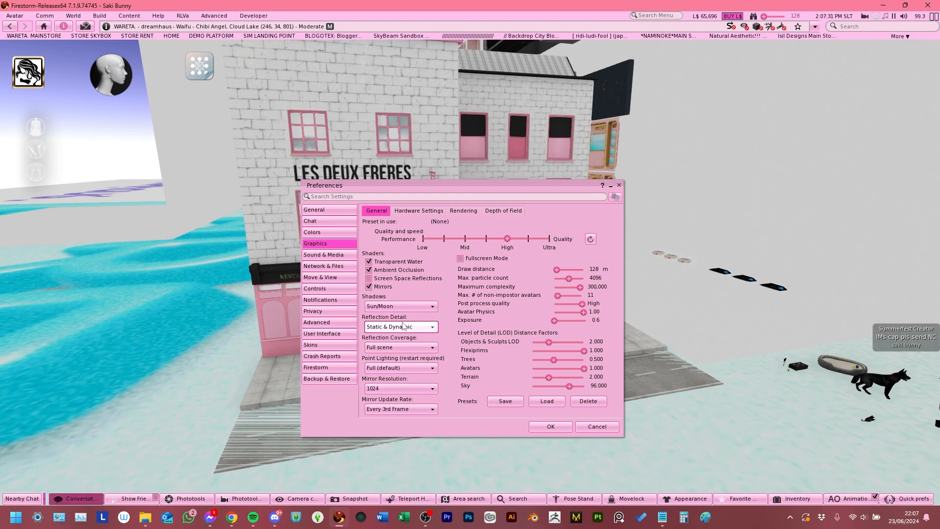
- Keep Reflection Detail at Static & Dynamic and show the Point Lighting choices (Full, Reduced, Sun/Moon Only)
{"action": "left_click", "coordinate": [400, 326]}
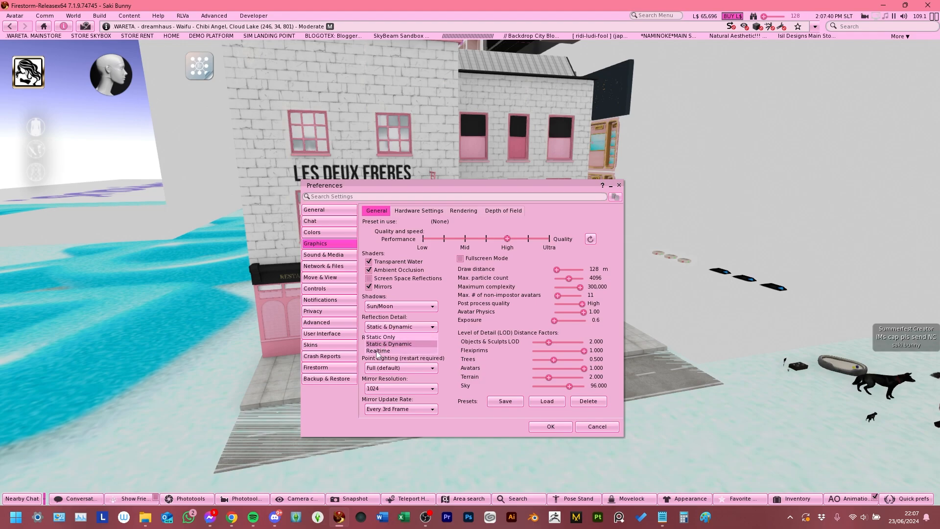
{"action": "left_click", "coordinate": [389, 343]}
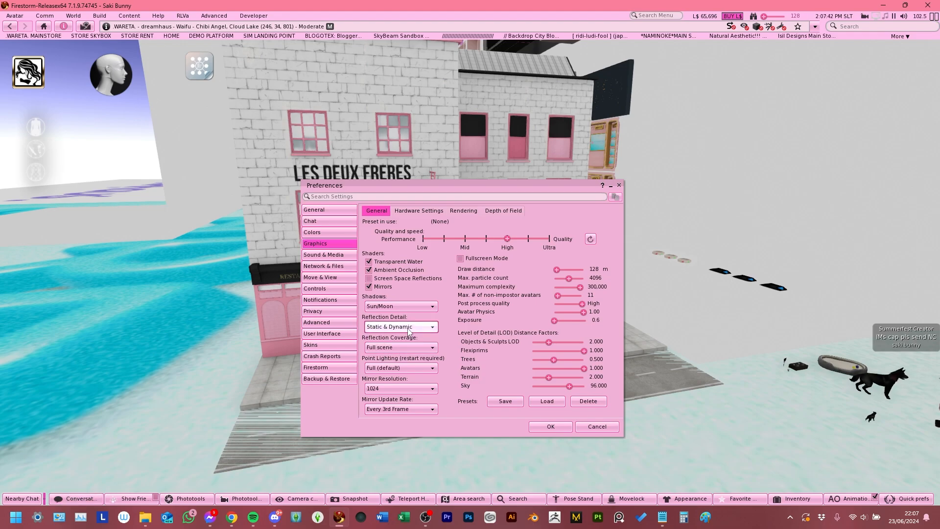
{"action": "left_click", "coordinate": [399, 326]}
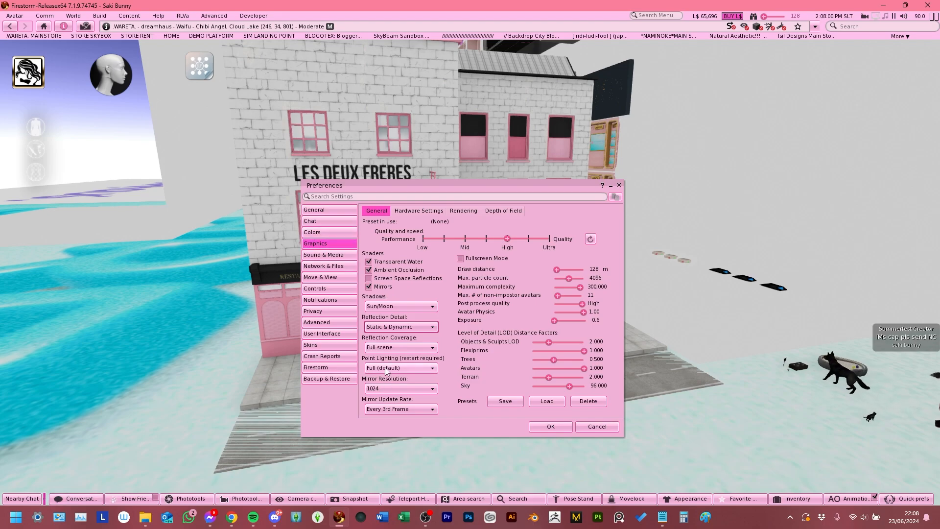
{"action": "left_click", "coordinate": [399, 346]}
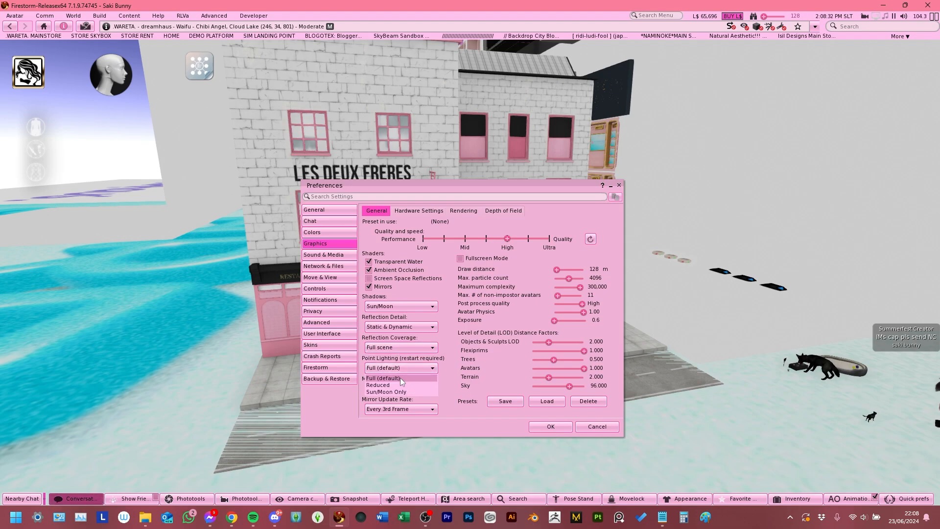
{"action": "left_click", "coordinate": [383, 377]}
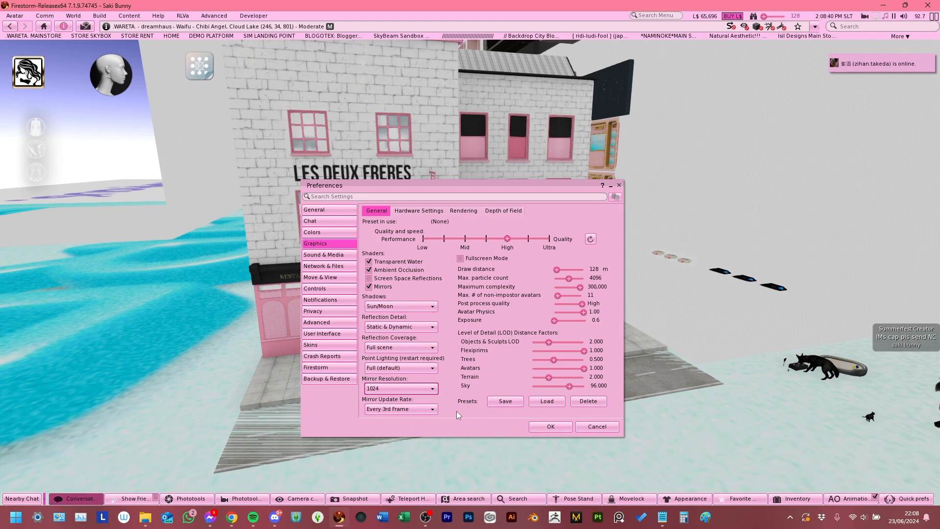
{"action": "mouse_move", "coordinate": [448, 402]}
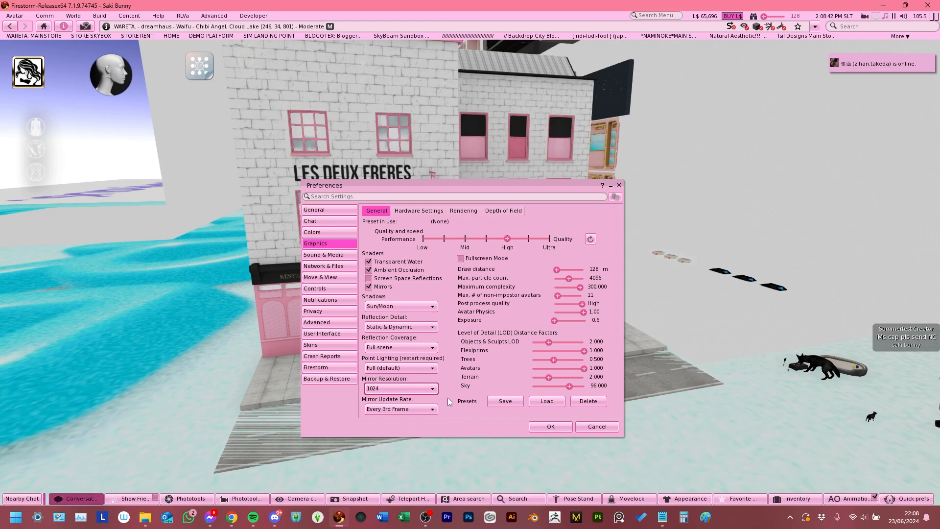
{"action": "left_click", "coordinate": [399, 388]}
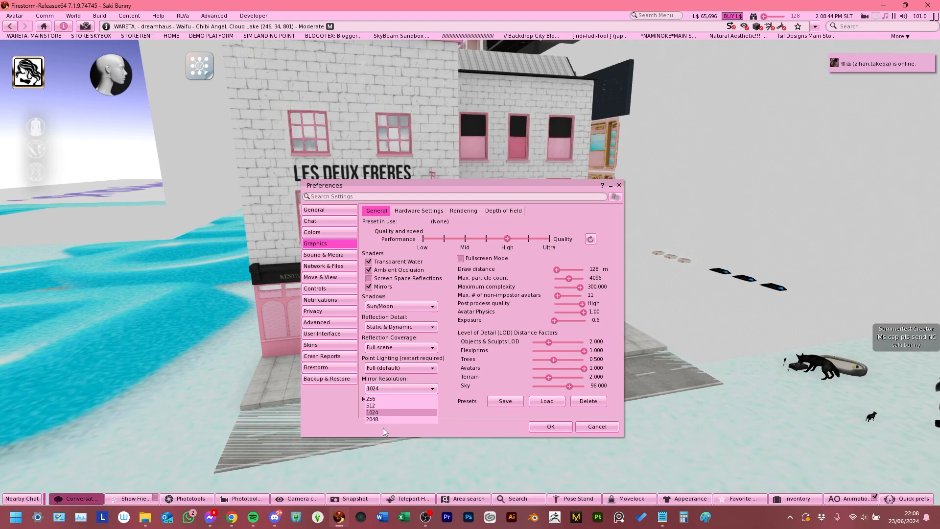
{"action": "left_click", "coordinate": [372, 412]}
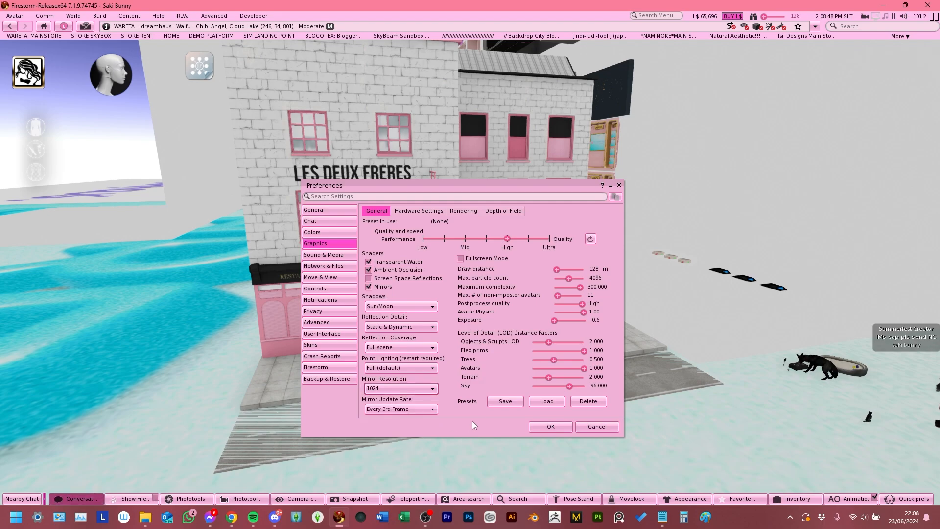
{"action": "left_click", "coordinate": [399, 409]}
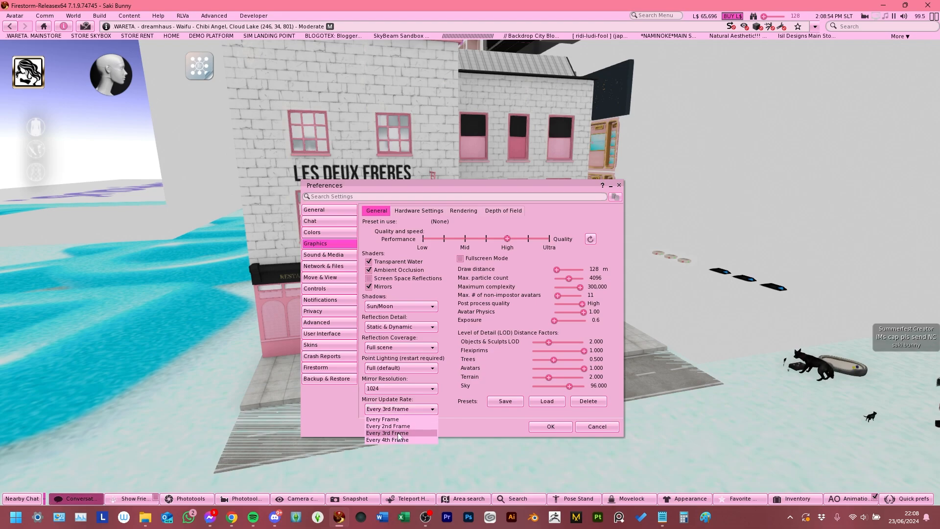
{"action": "mouse_move", "coordinate": [388, 426]}
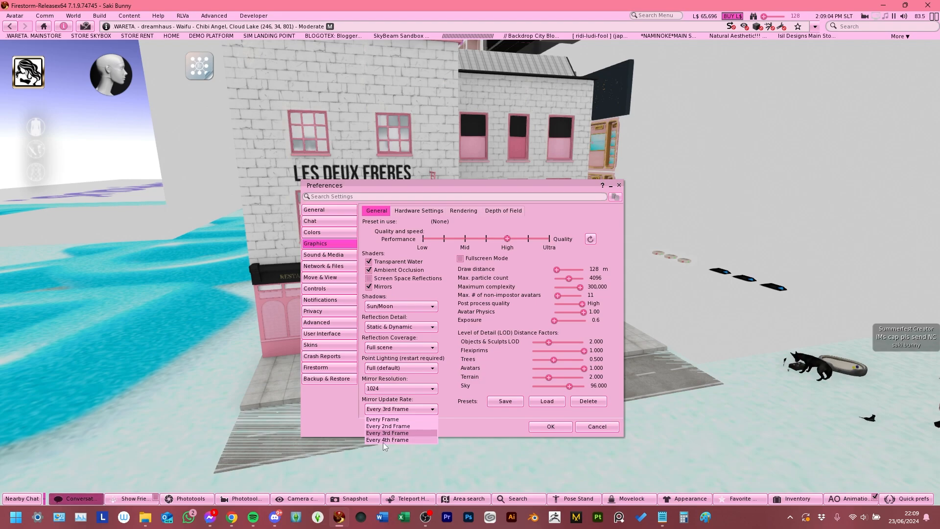
{"action": "left_click", "coordinate": [387, 432]}
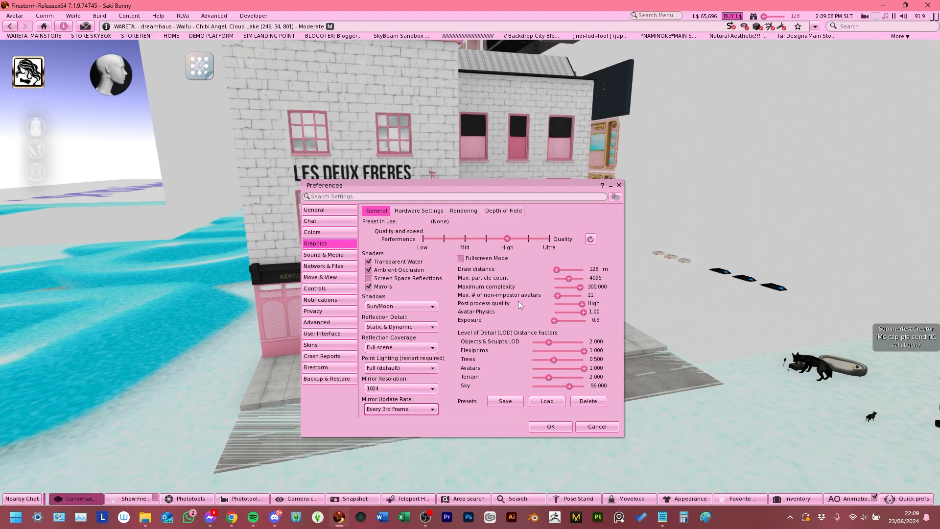
{"action": "mouse_move", "coordinate": [523, 314]}
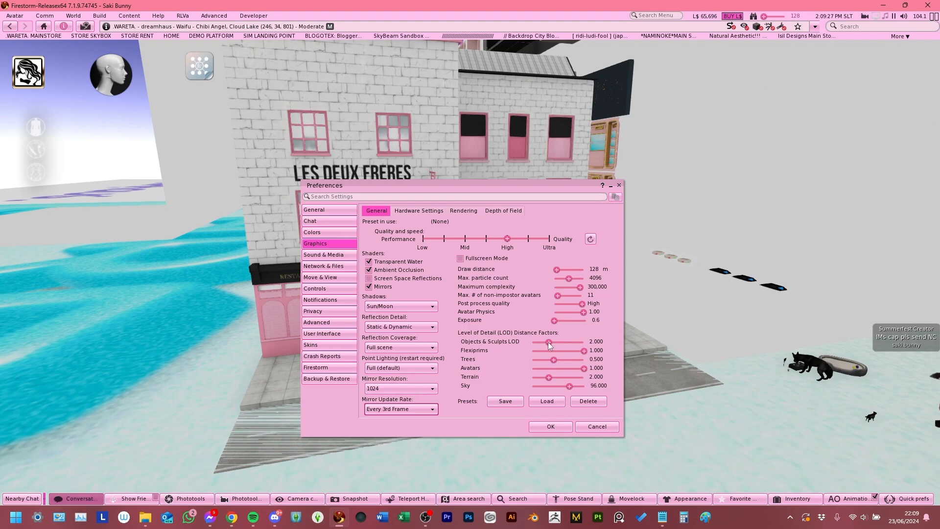
{"action": "mouse_move", "coordinate": [547, 341]}
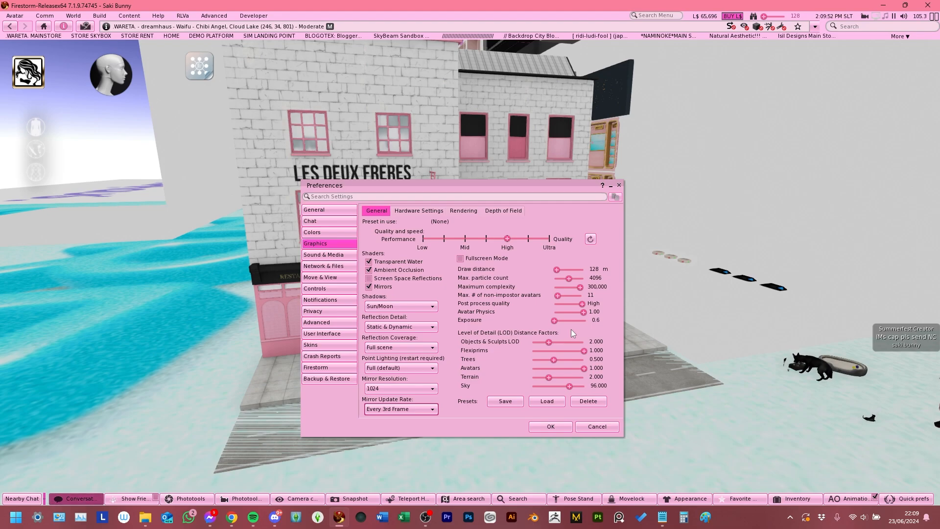
{"action": "mouse_move", "coordinate": [539, 335]}
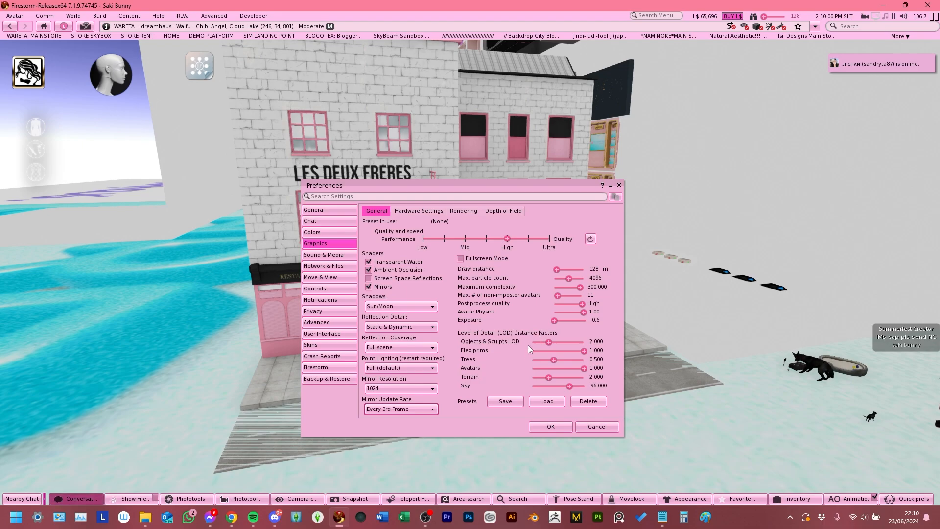
{"action": "mouse_move", "coordinate": [537, 327]}
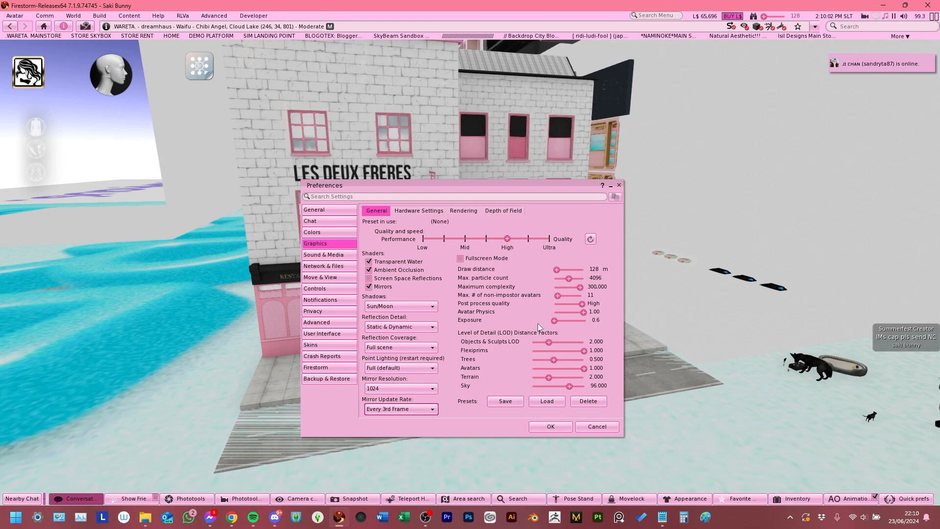
{"action": "mouse_move", "coordinate": [551, 342]}
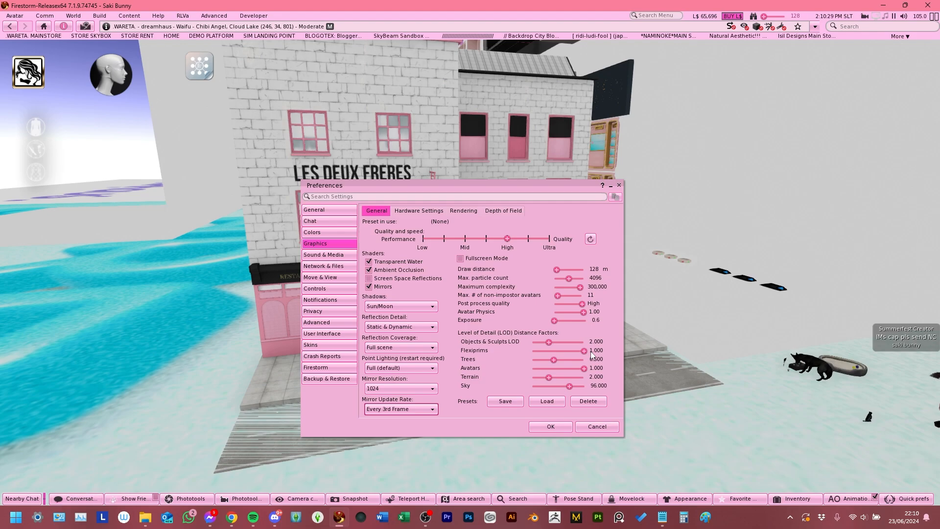
{"action": "left_click_drag", "start_coordinate": [586, 358], "coordinate": [551, 358]}
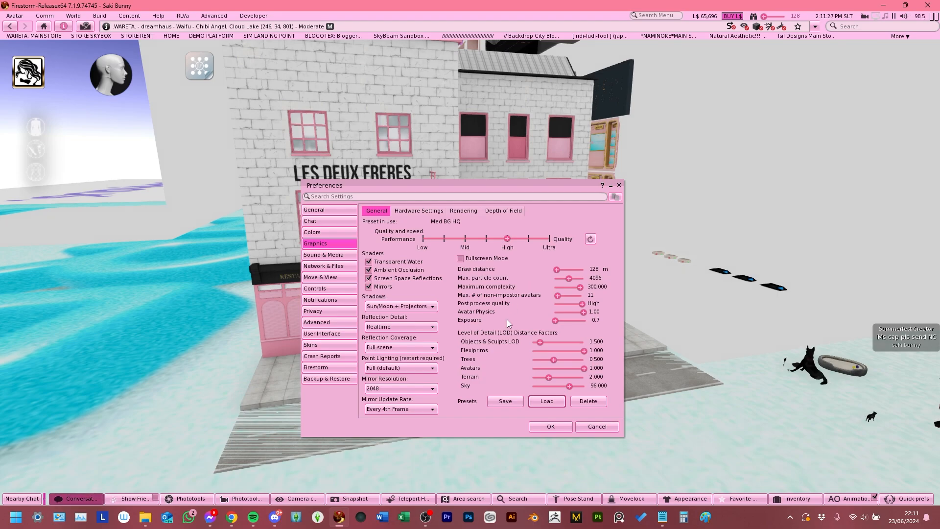
{"action": "mouse_move", "coordinate": [529, 343]}
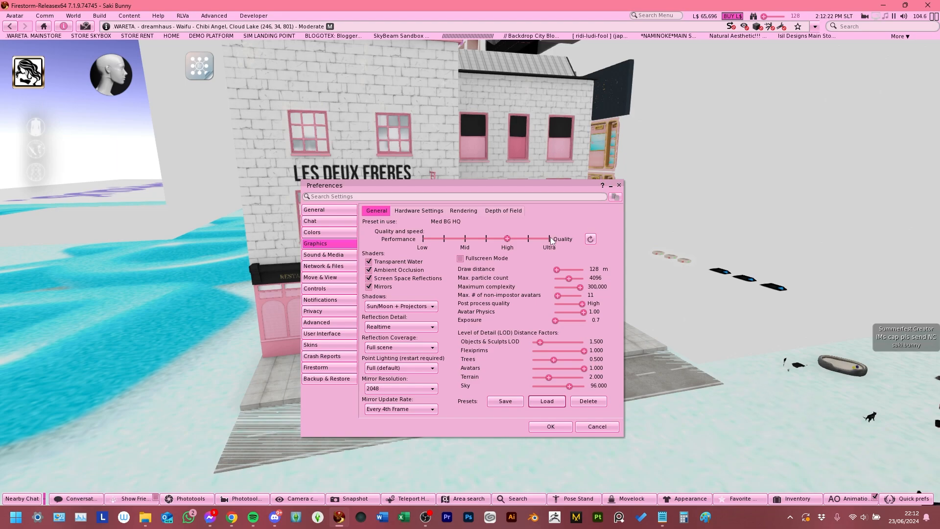
{"action": "mouse_move", "coordinate": [373, 243]}
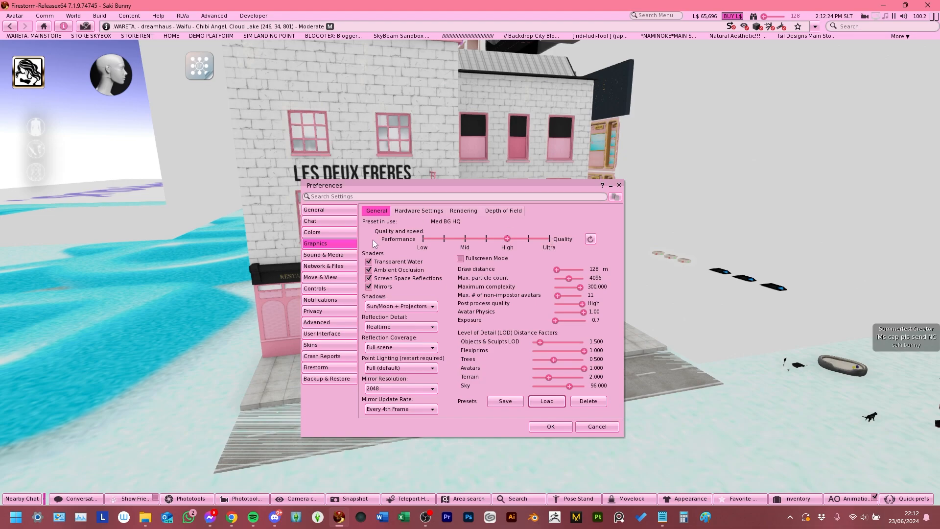
{"action": "mouse_move", "coordinate": [366, 298]}
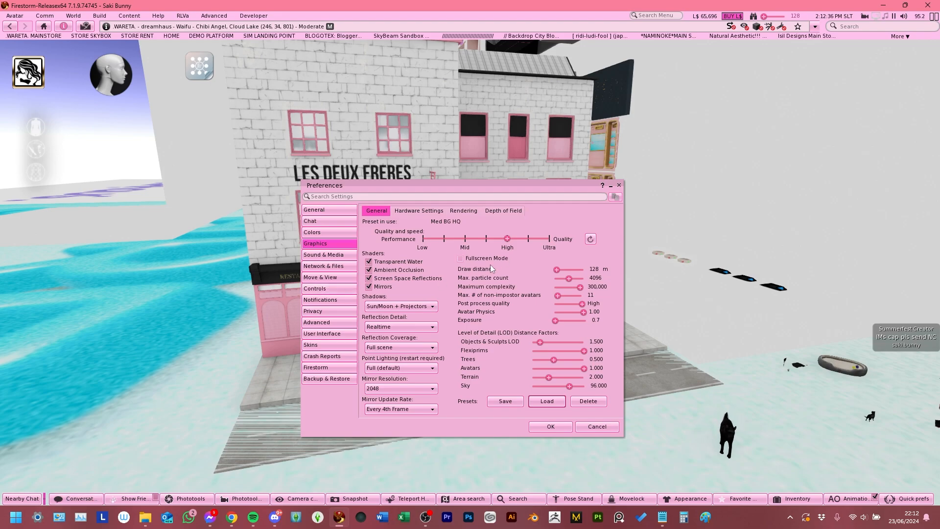
{"action": "left_click", "coordinate": [399, 305]}
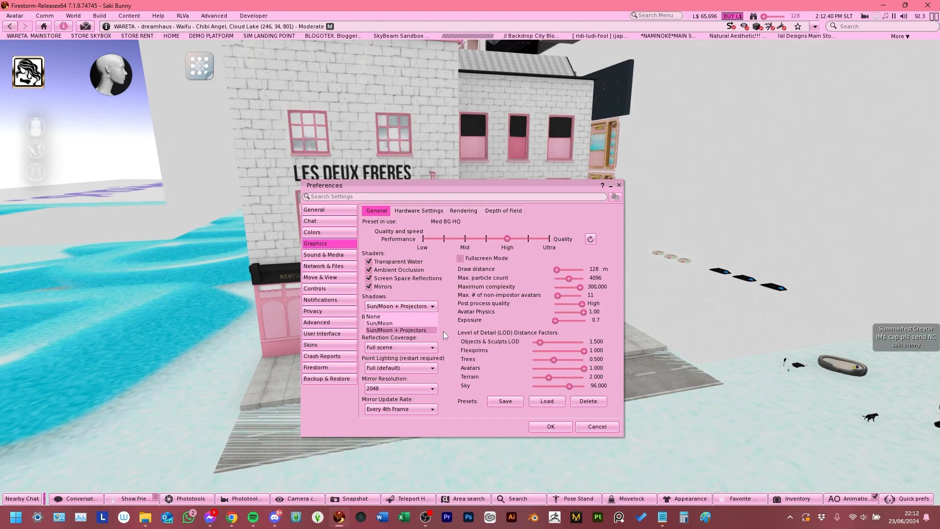
{"action": "left_click", "coordinate": [395, 330]}
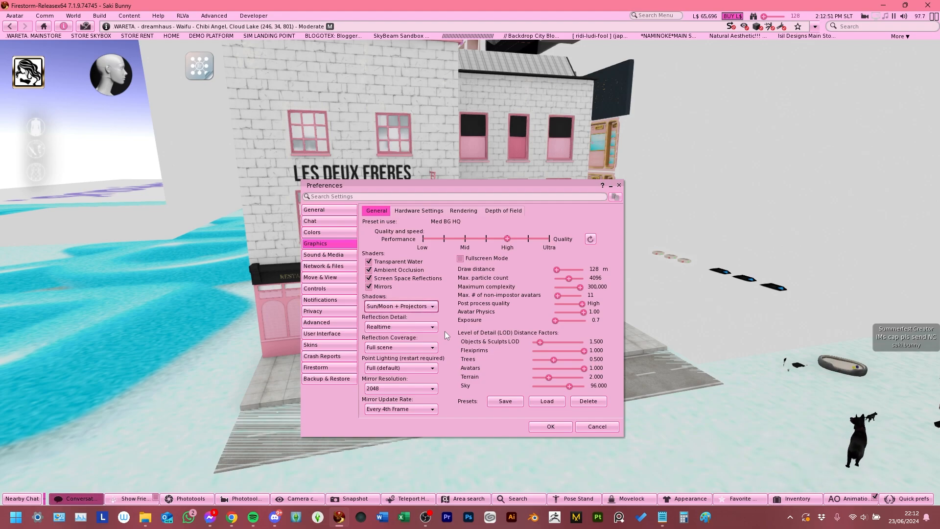
{"action": "left_click", "coordinate": [400, 326]}
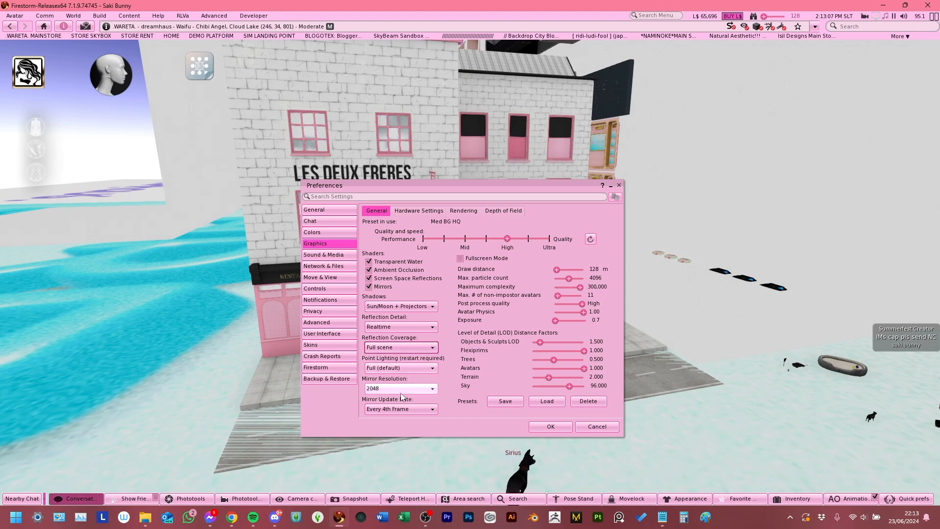
{"action": "left_click", "coordinate": [398, 387]}
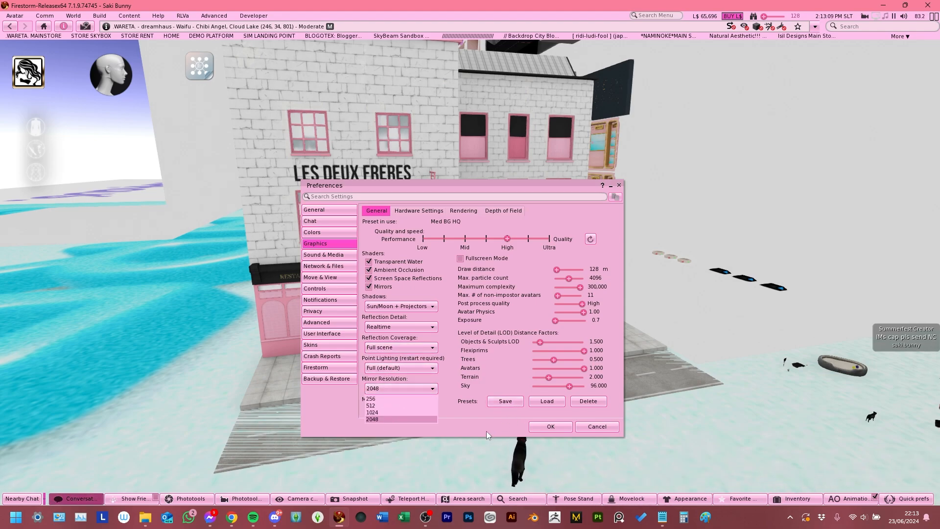
{"action": "left_click", "coordinate": [399, 418]}
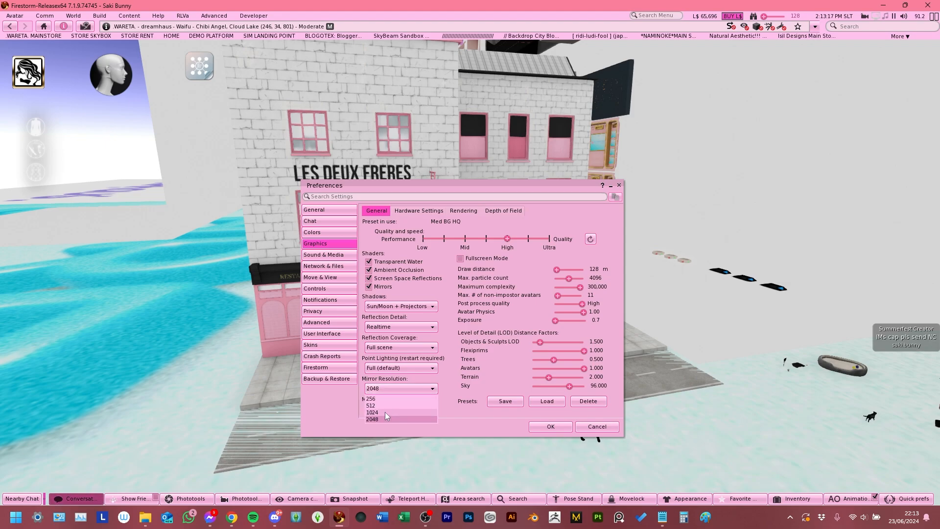
{"action": "left_click", "coordinate": [372, 418]}
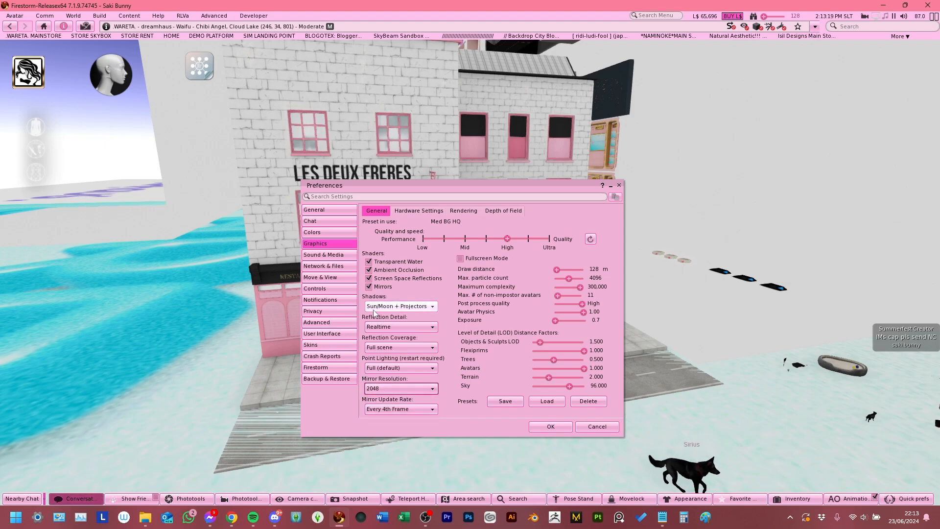
{"action": "left_click", "coordinate": [400, 408]}
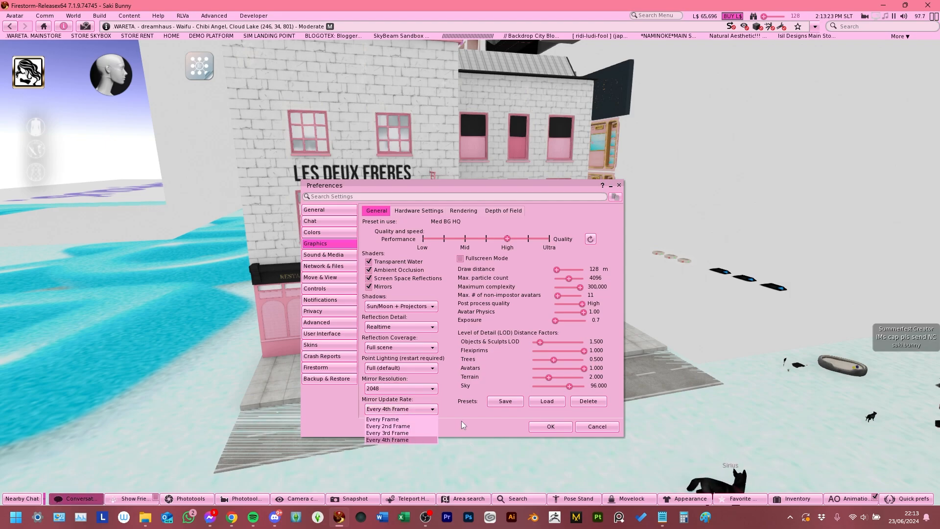
{"action": "left_click", "coordinate": [386, 439]}
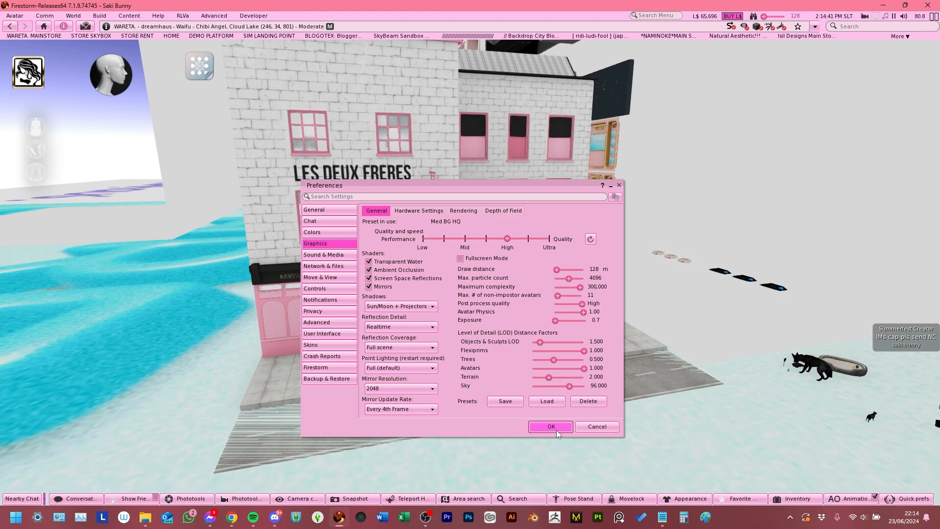
- Accept the graphics settings, then view the cube's Texture settings, PBR first and then Blinn-Phong
{"action": "left_click", "coordinate": [549, 426]}
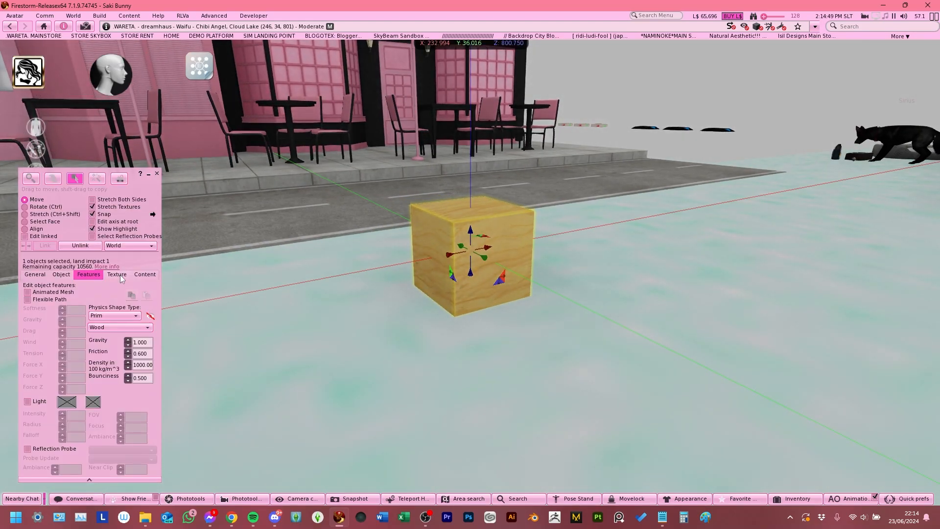
{"action": "left_click", "coordinate": [116, 274]}
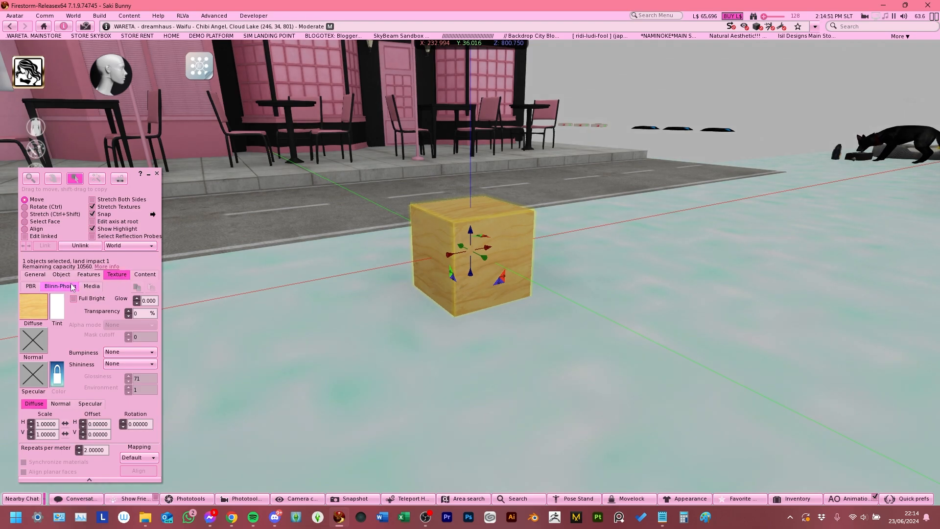
{"action": "left_click", "coordinate": [29, 286]}
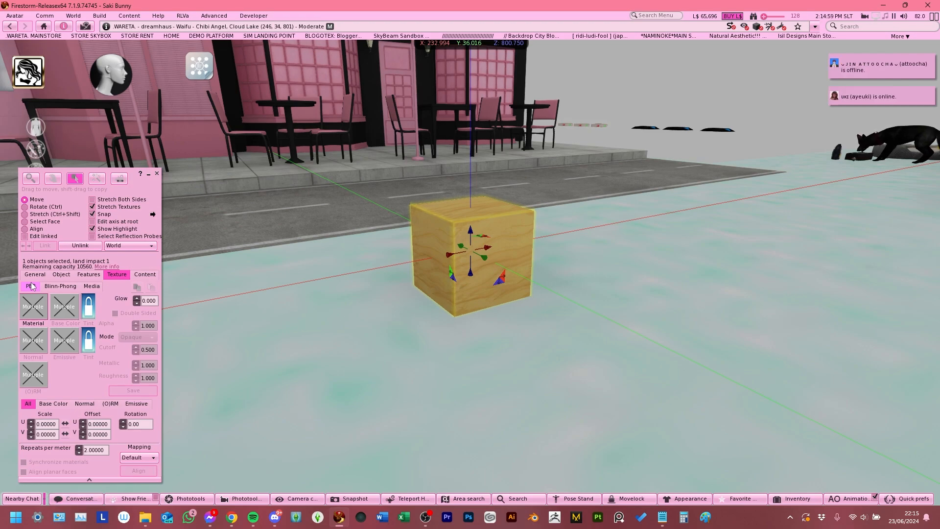
{"action": "left_click", "coordinate": [30, 286]}
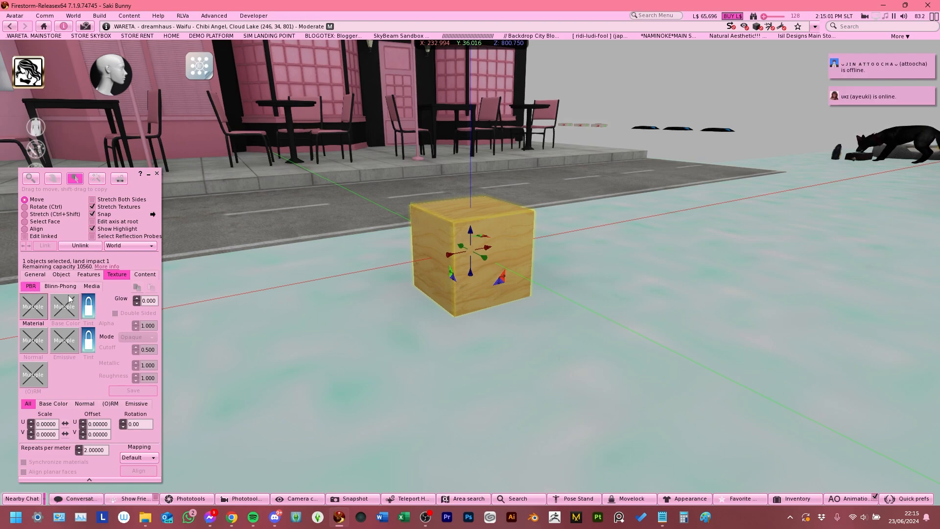
{"action": "left_click", "coordinate": [60, 286]}
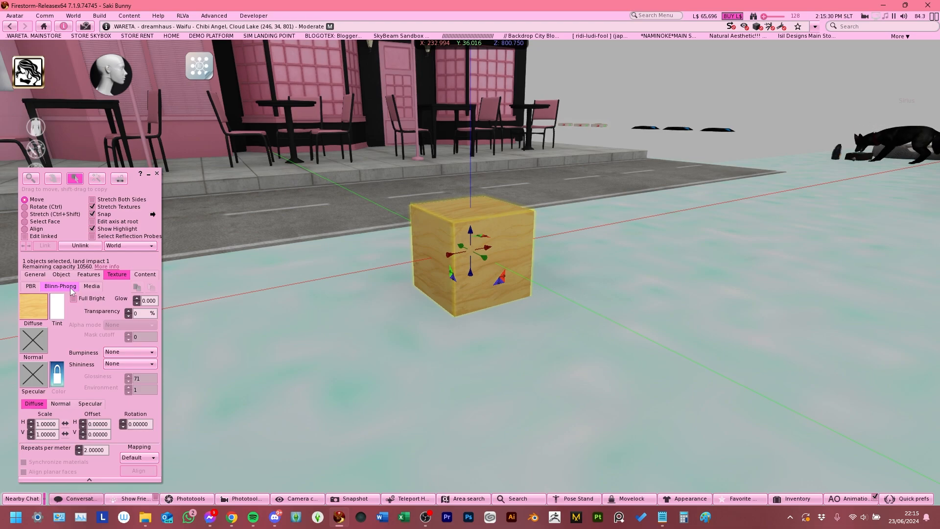
{"action": "mouse_move", "coordinate": [156, 292]}
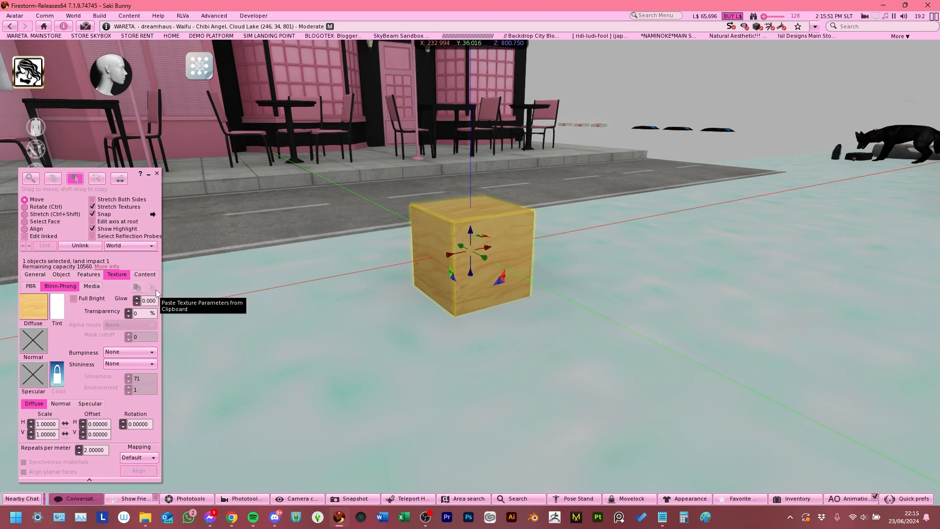
{"action": "mouse_move", "coordinate": [67, 281]}
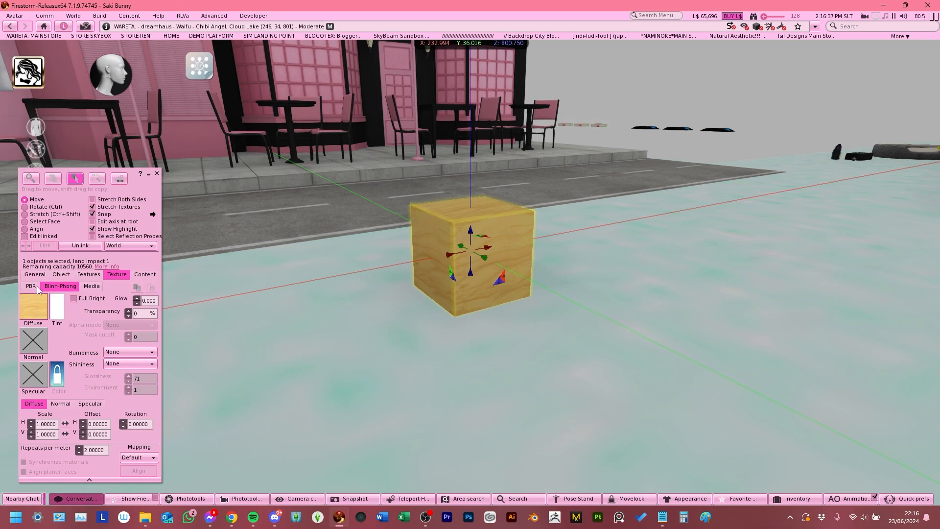
- Toggle between PBR and Blinn-Phong to compare the wood diffuse texture, ending on Blinn-Phong
{"action": "left_click", "coordinate": [31, 286]}
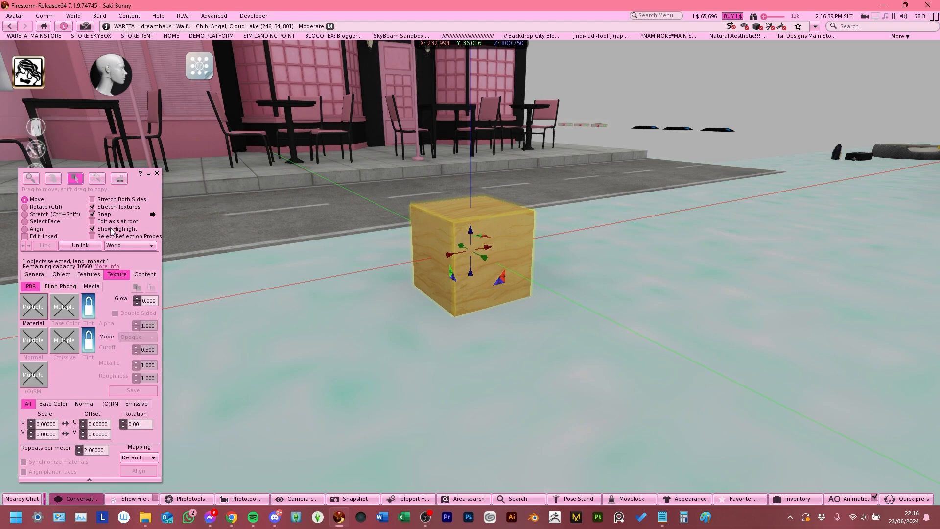
{"action": "left_click", "coordinate": [60, 286]}
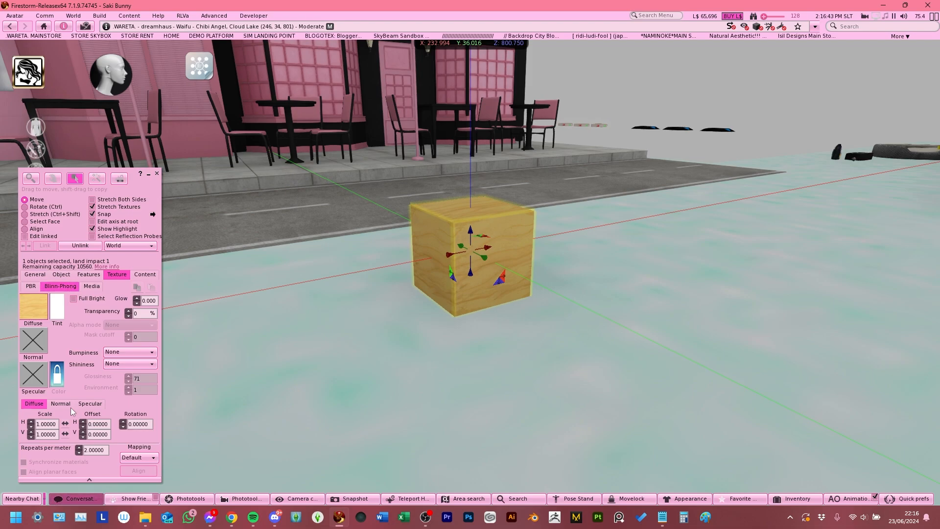
{"action": "left_click", "coordinate": [30, 286]}
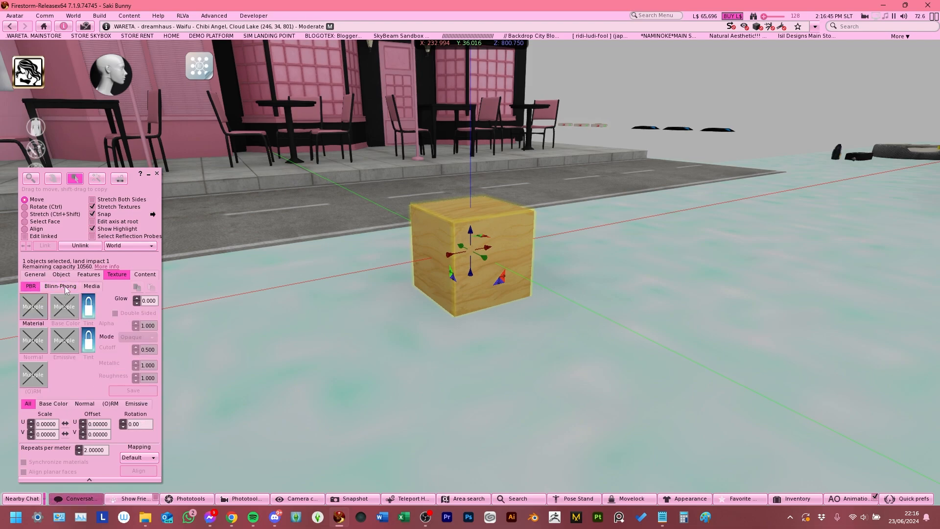
{"action": "left_click", "coordinate": [60, 285]}
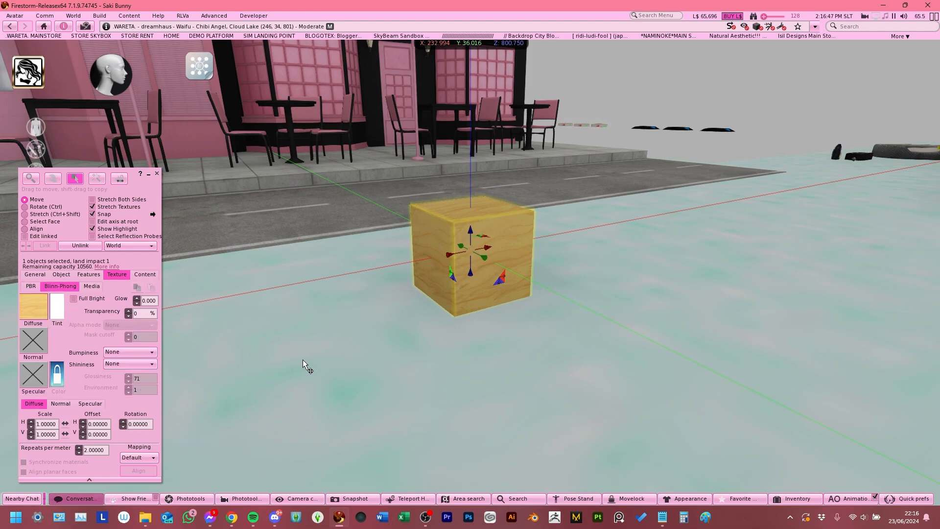